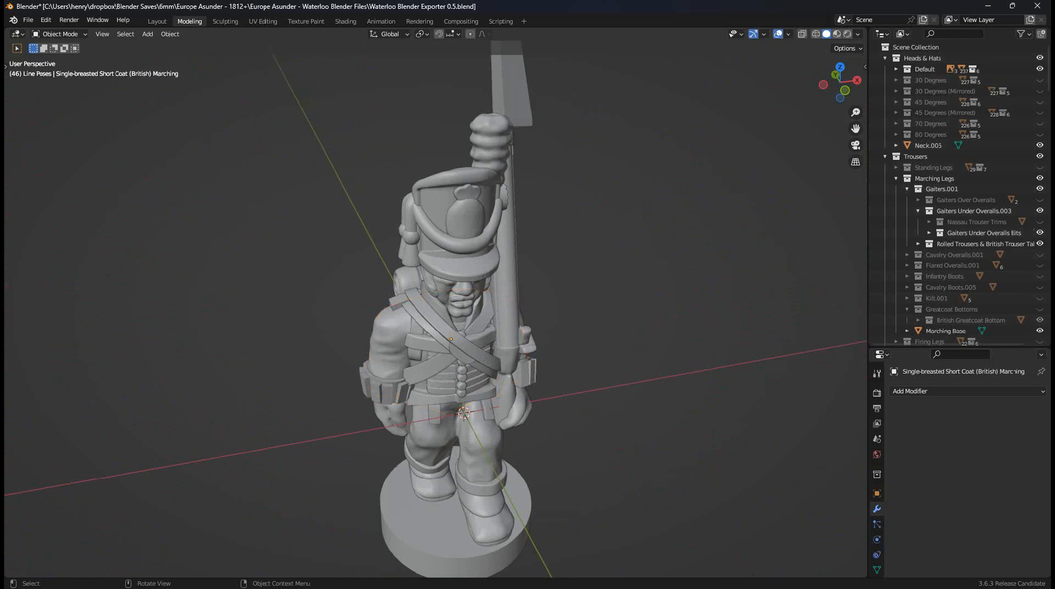
Step: Enable the Standing Legs collection so the torso stands on booted legs with a round base
scroll(down, 3)
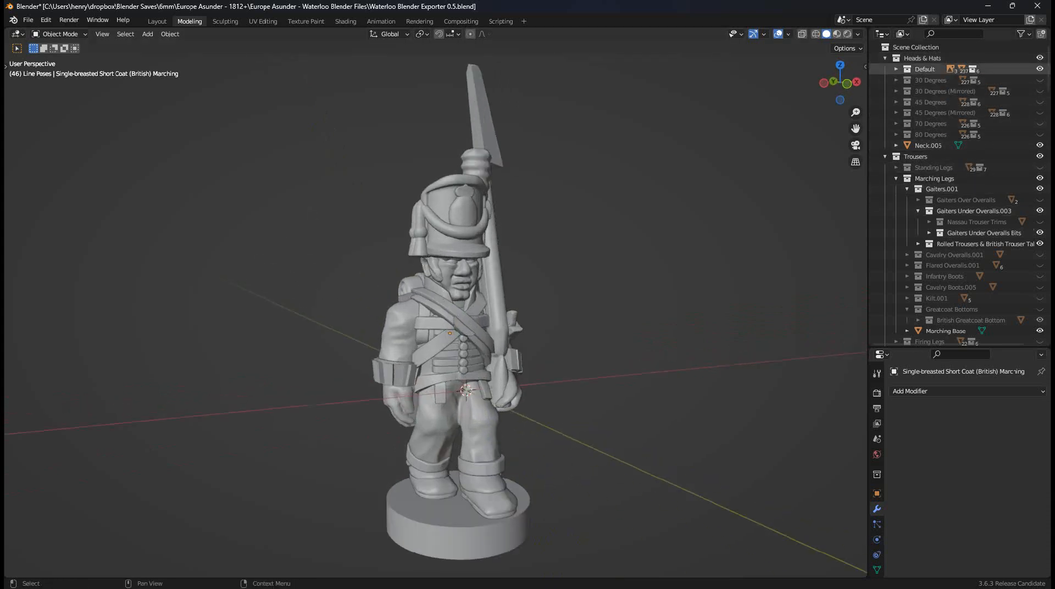
click(934, 177)
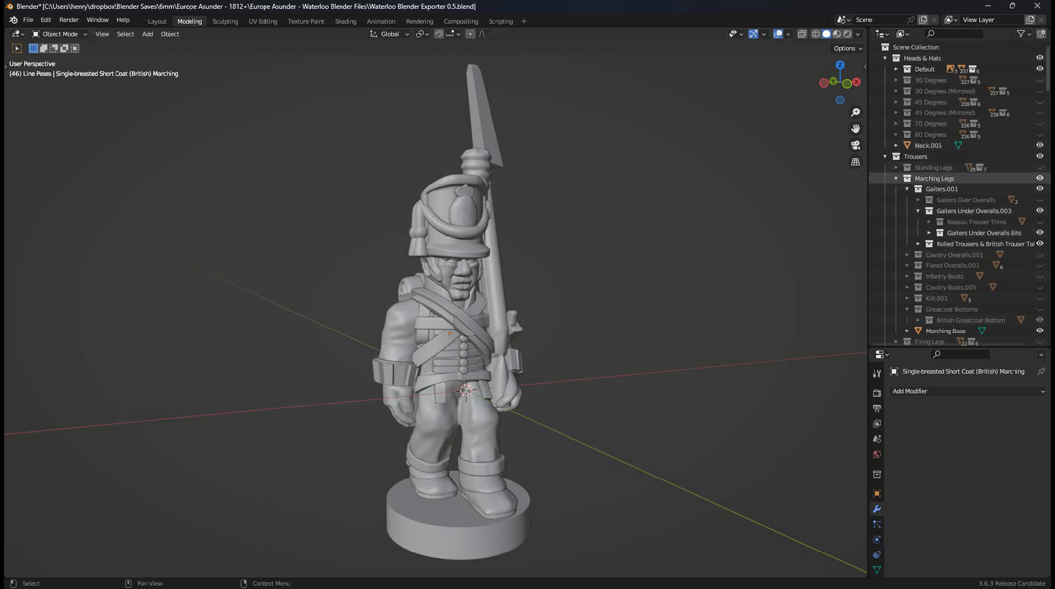
click(914, 156)
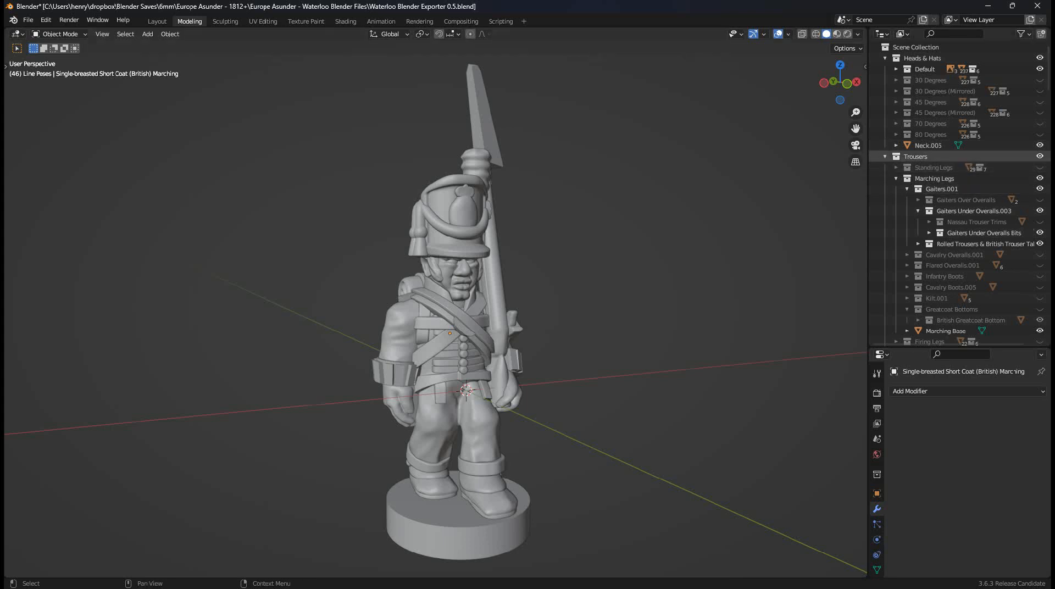
click(935, 178)
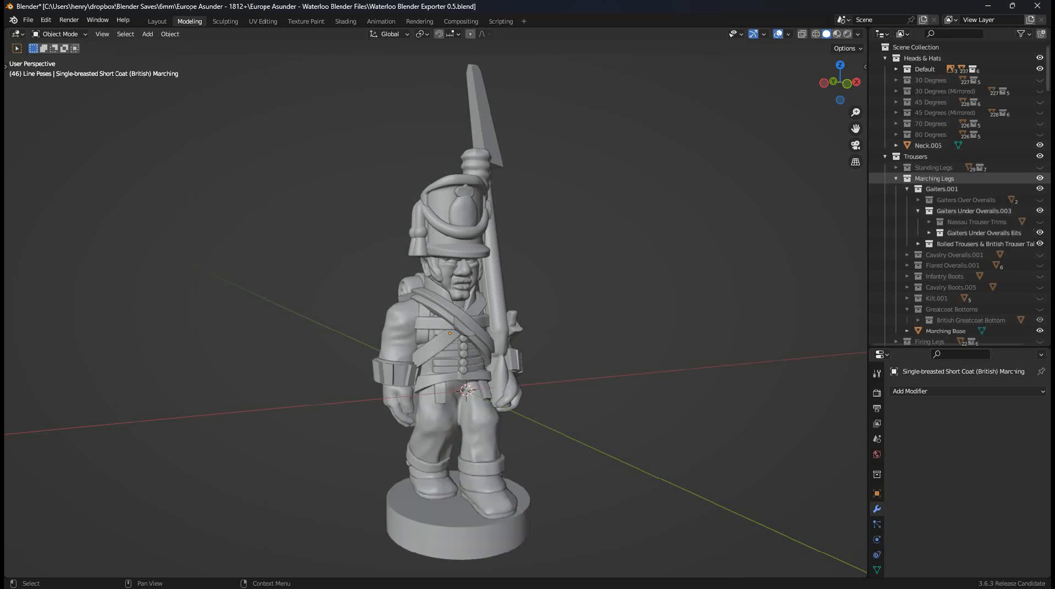
click(943, 188)
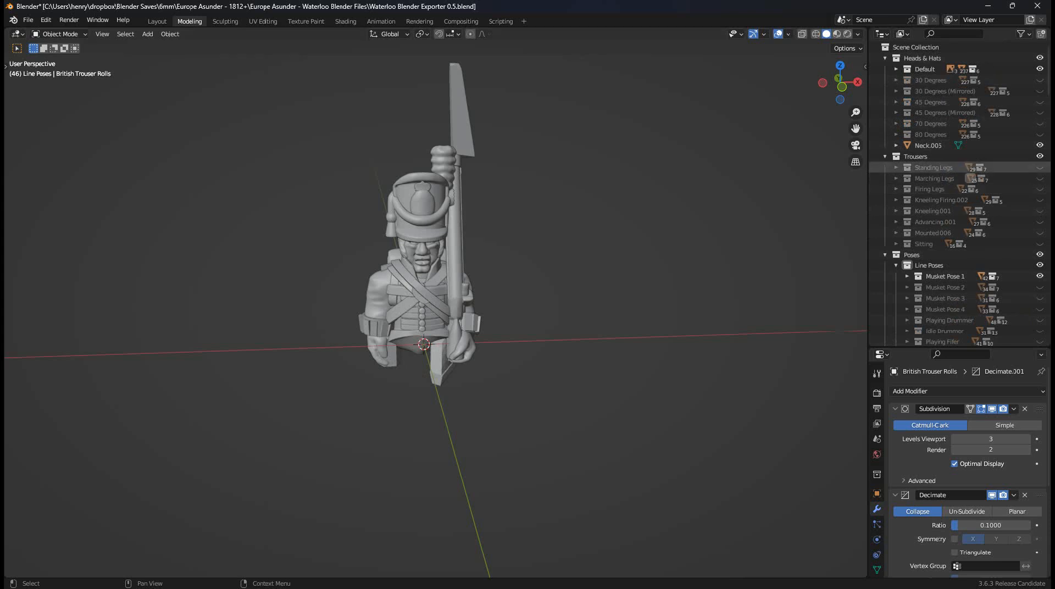
click(896, 167)
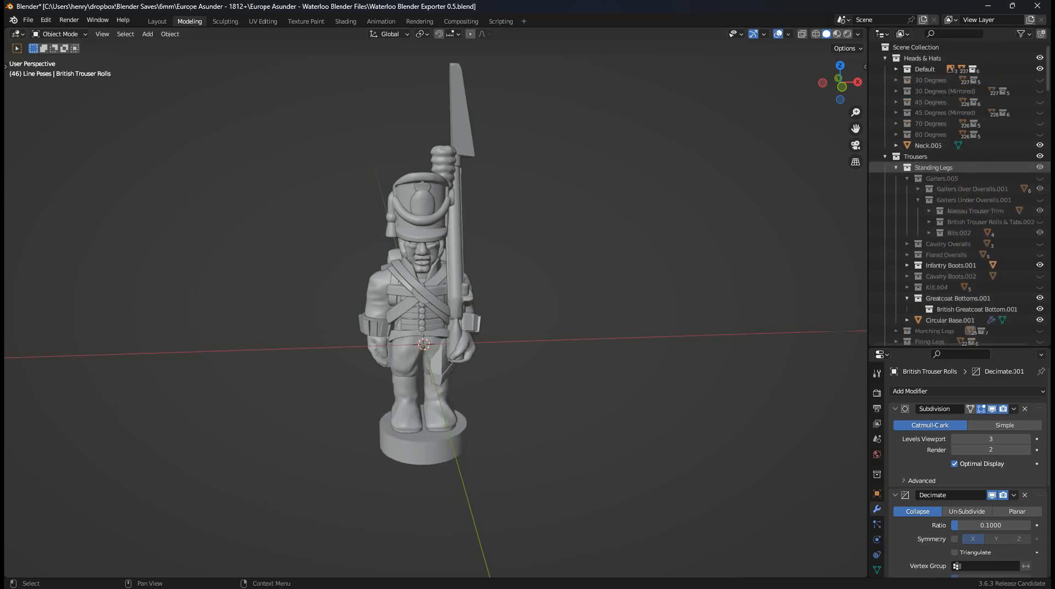
drag(418, 269, 445, 269)
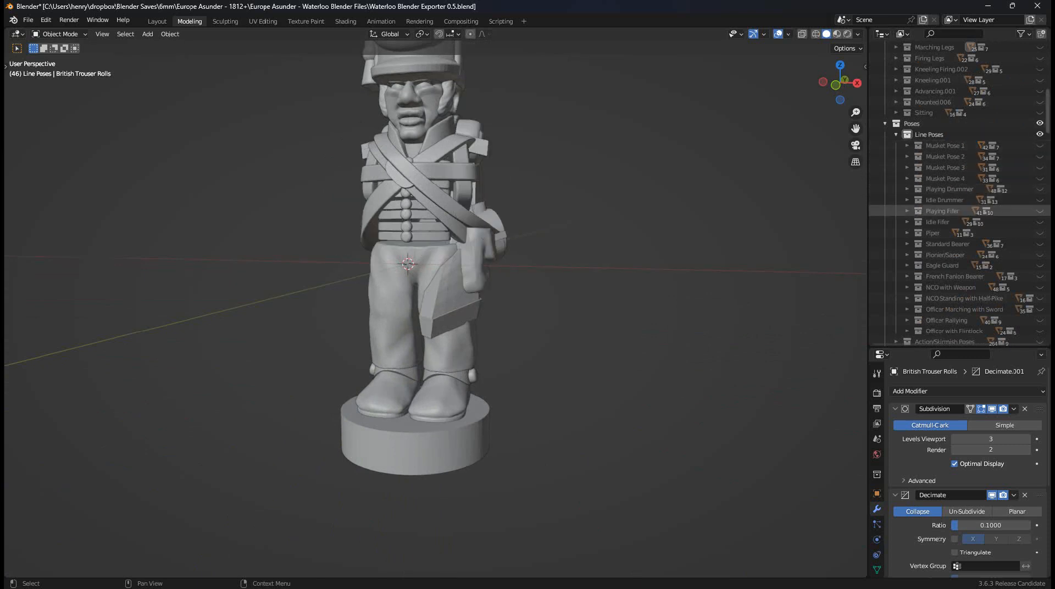
Step: Enable the Idle Drummer pose, French Bardin Coat and Epaulettes in the Outliner
click(945, 199)
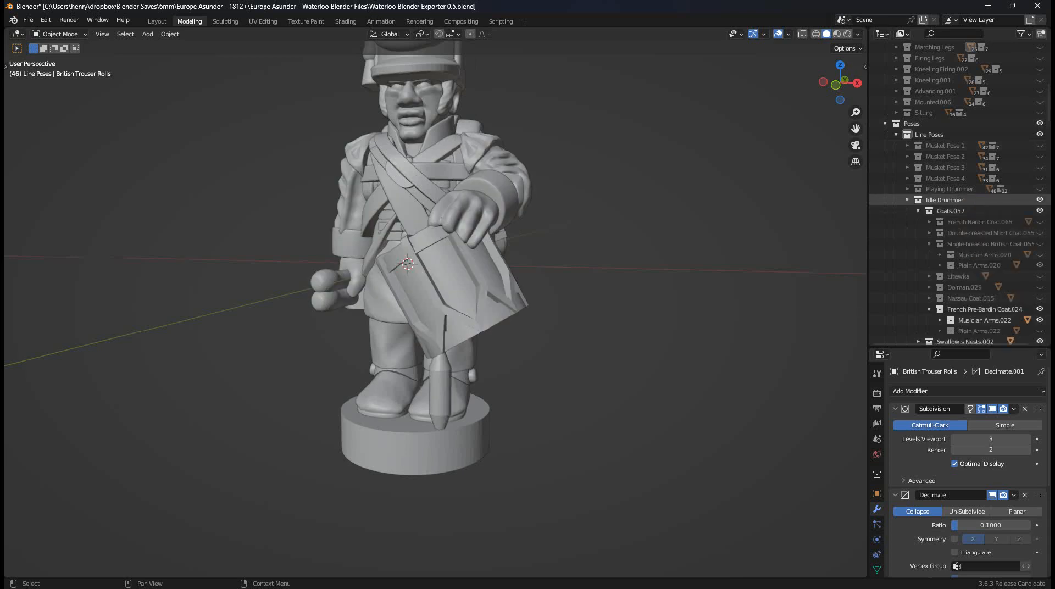
scroll(down, 3)
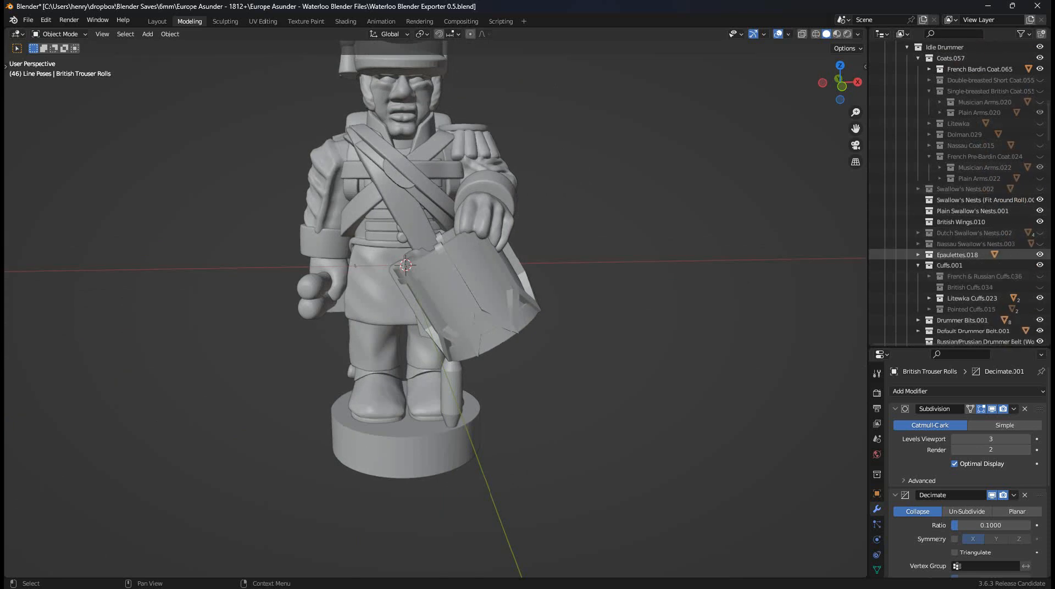
scroll(down, 3)
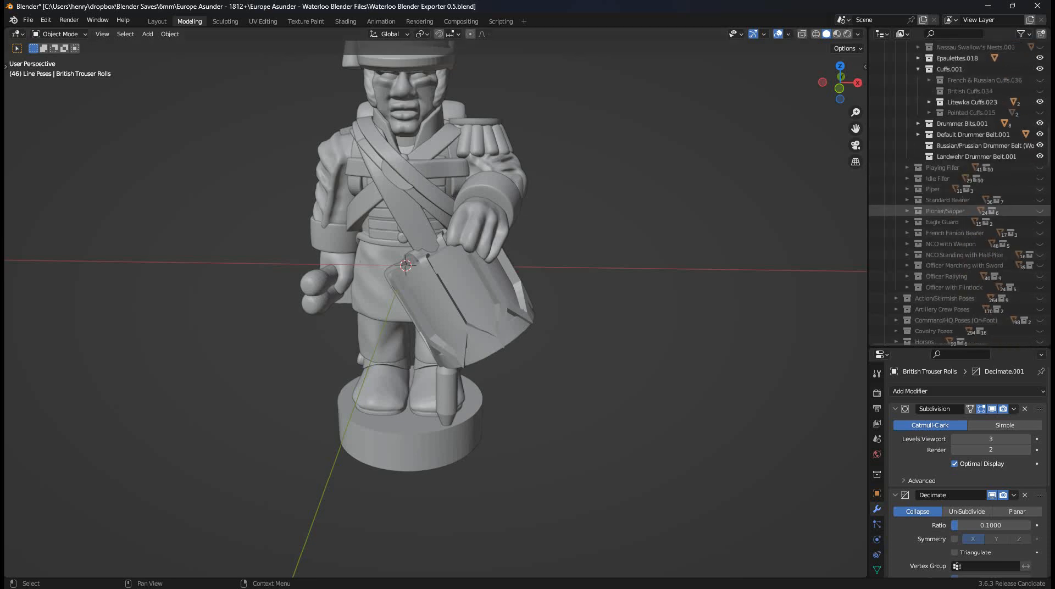
scroll(down, 3)
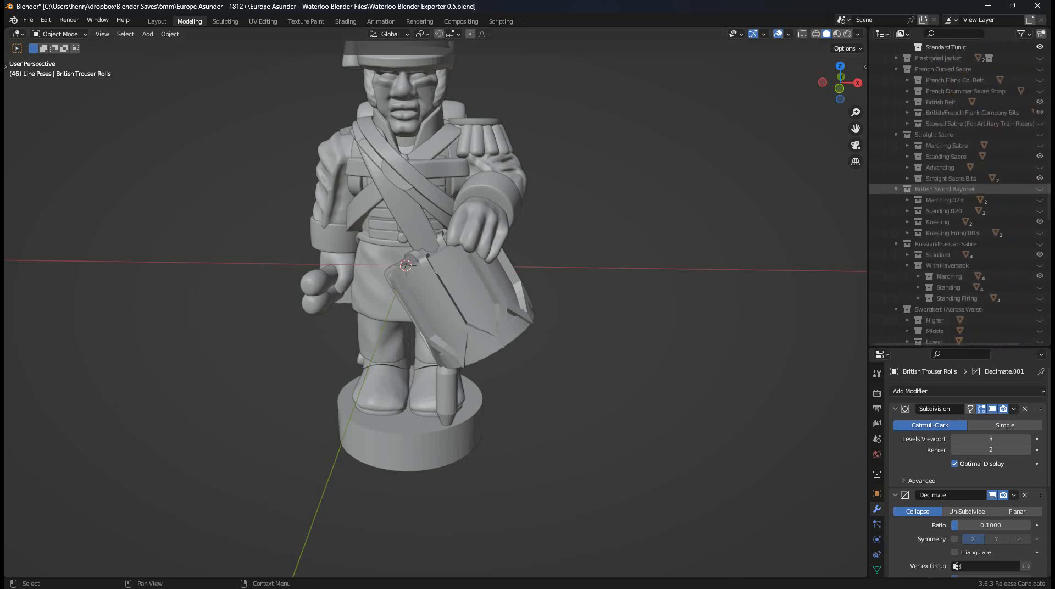
scroll(down, 3)
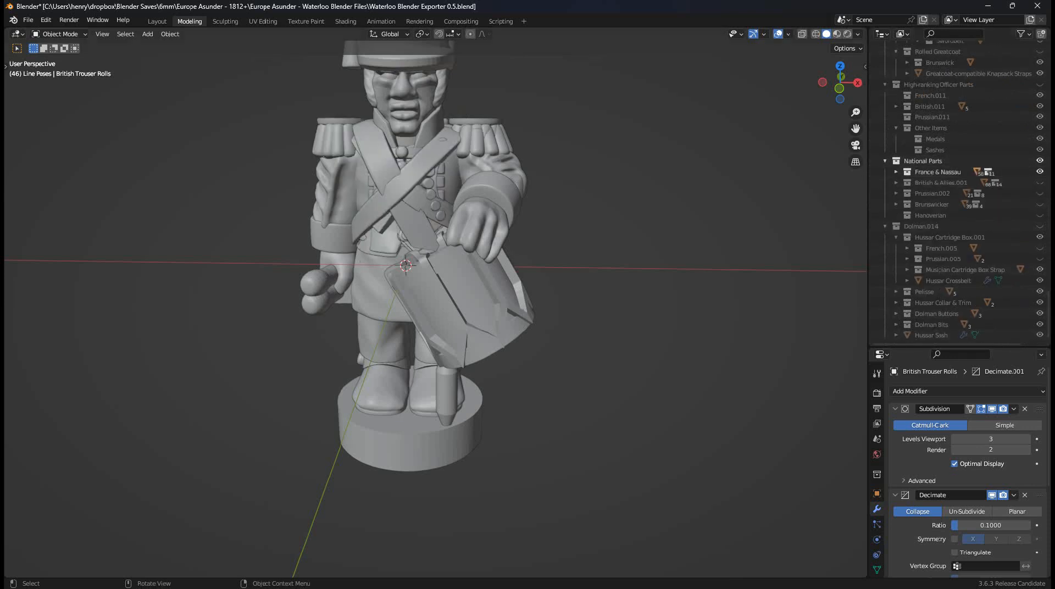
Step: Enable the French sabre belt and Bardin Uniform Front Parts under France & Nassau
click(888, 171)
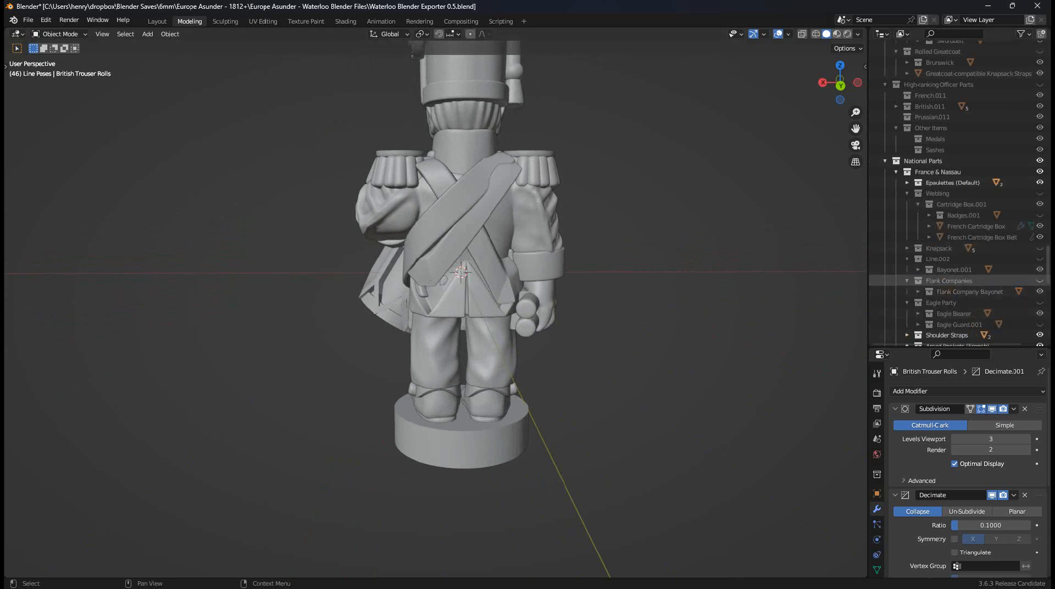
scroll(down, 3)
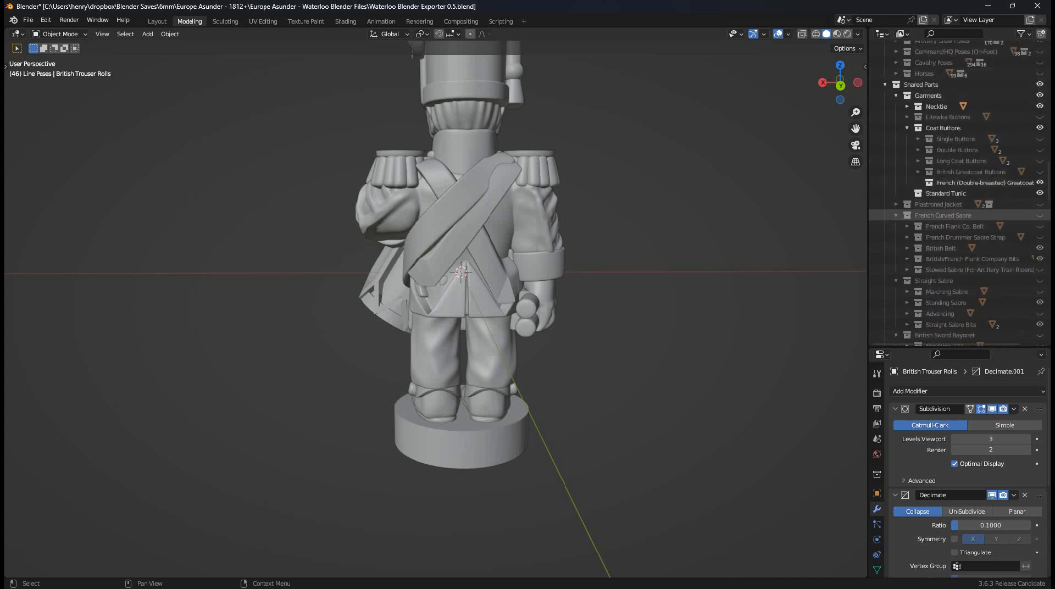
click(941, 248)
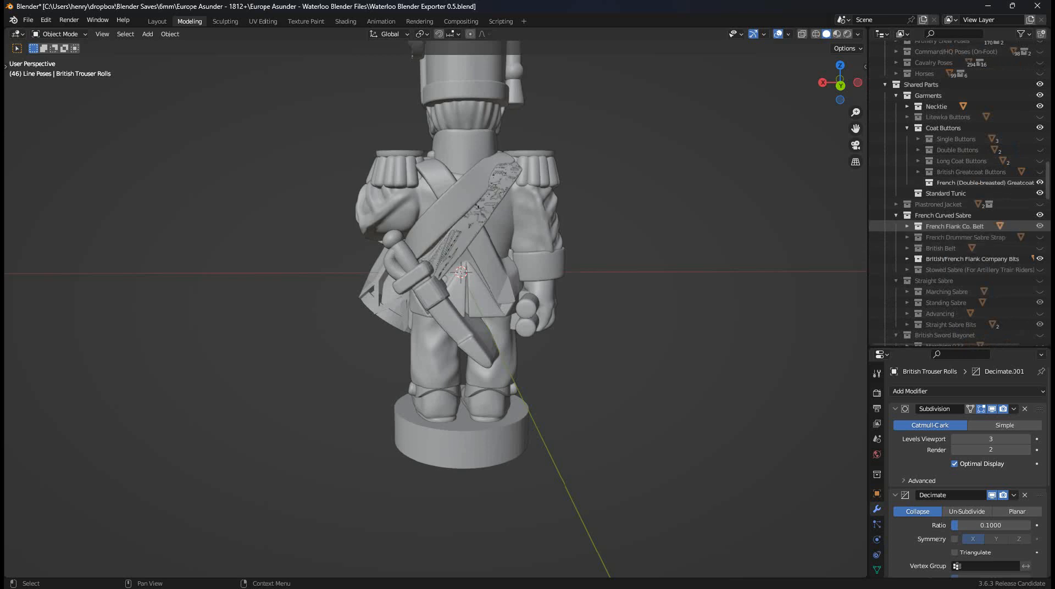
click(972, 258)
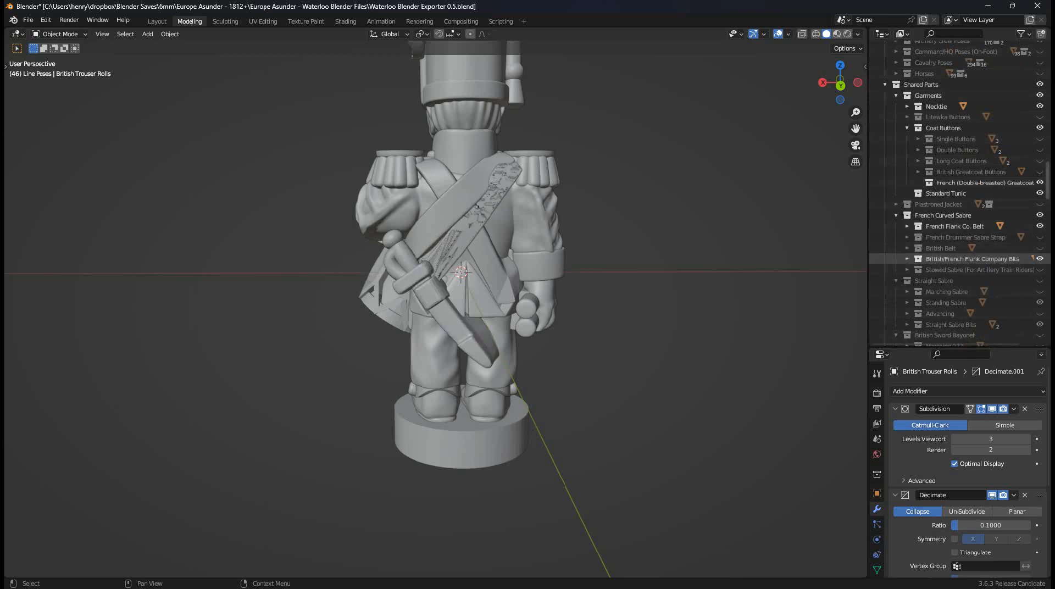
click(954, 226)
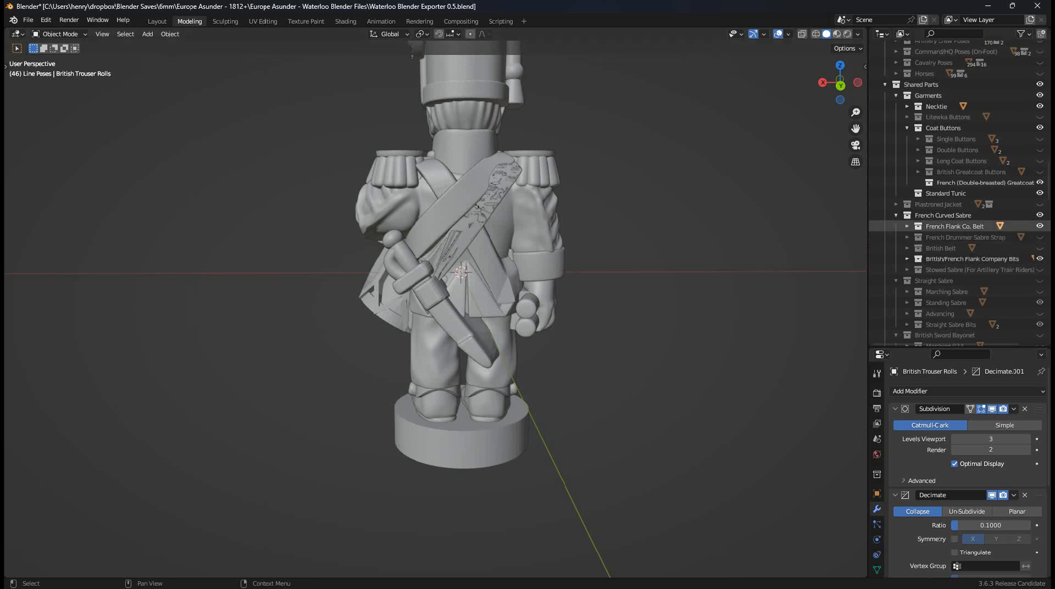
drag(471, 269, 404, 283)
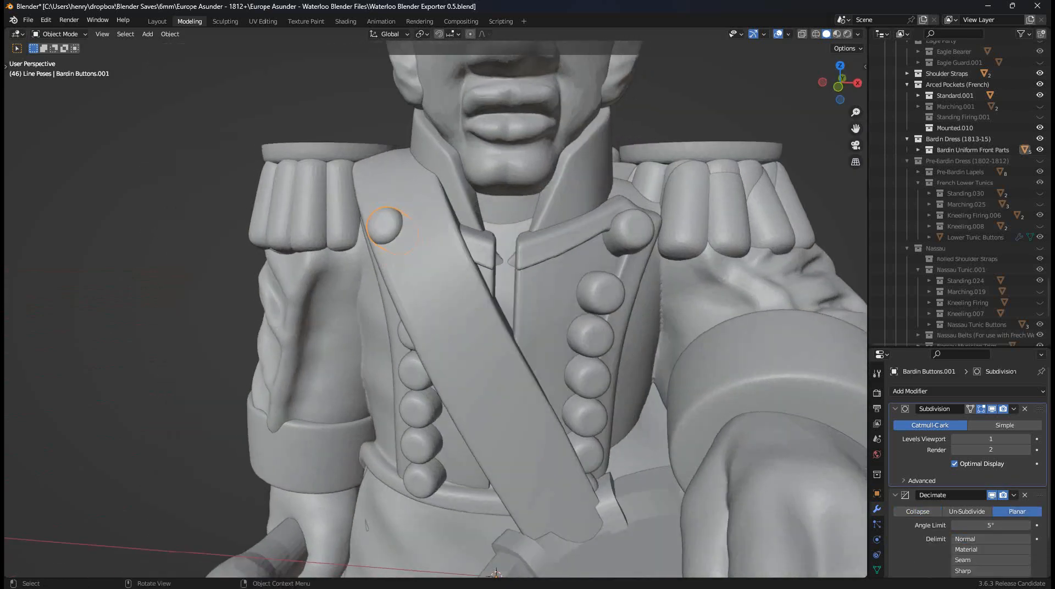
Step: Enable the French Shako collection and its Uncovered Shako parts under Heads & Hats
scroll(down, 3)
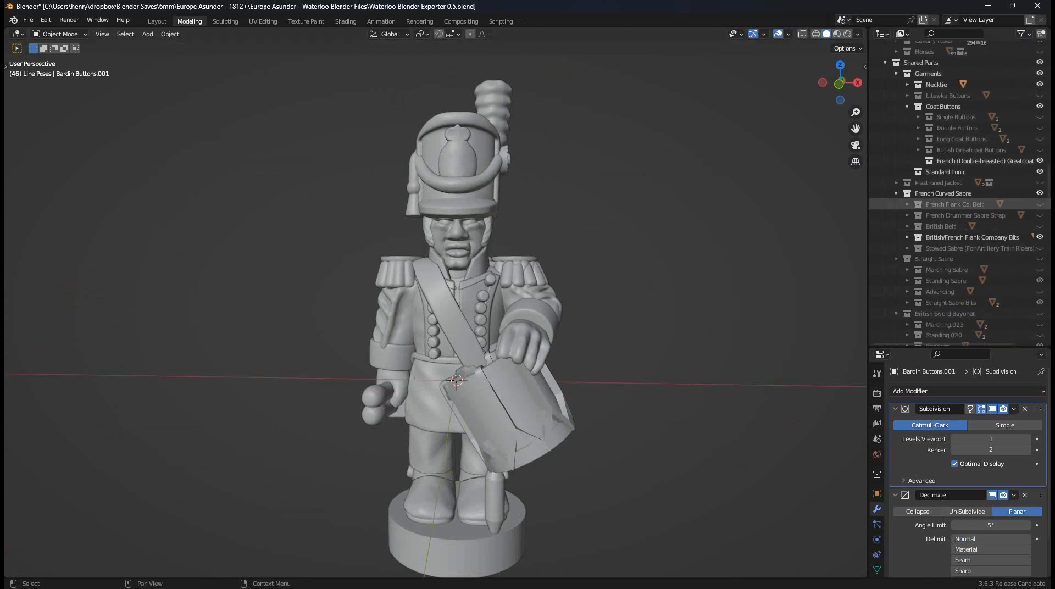
scroll(down, 3)
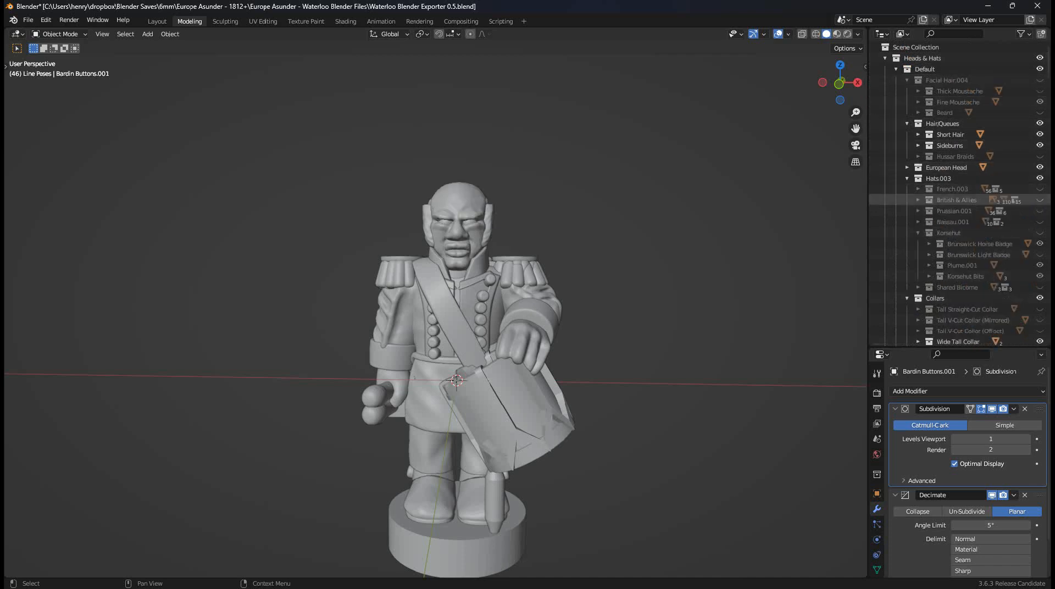
click(951, 189)
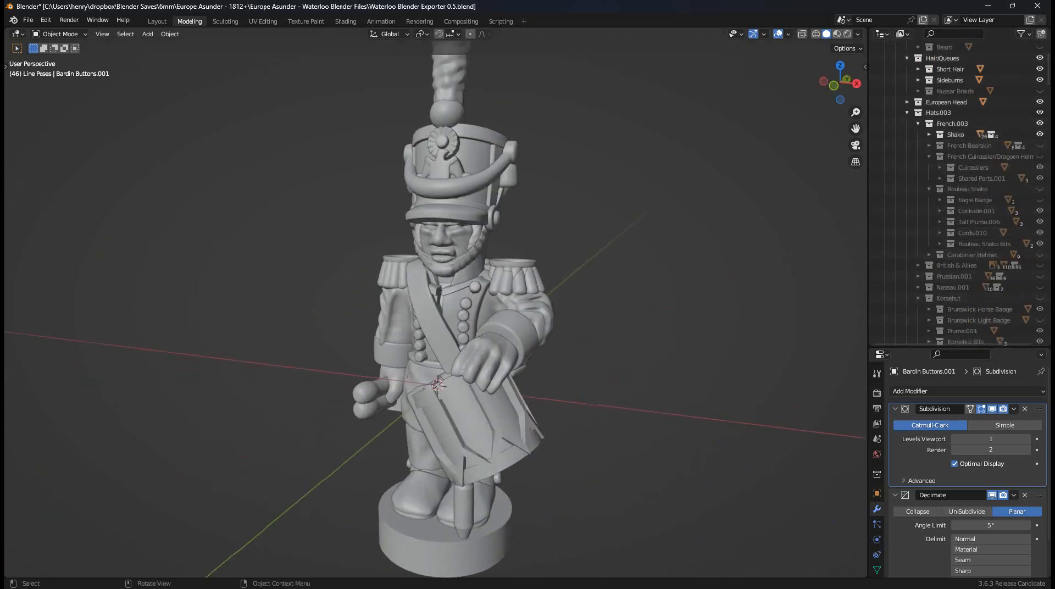
click(930, 134)
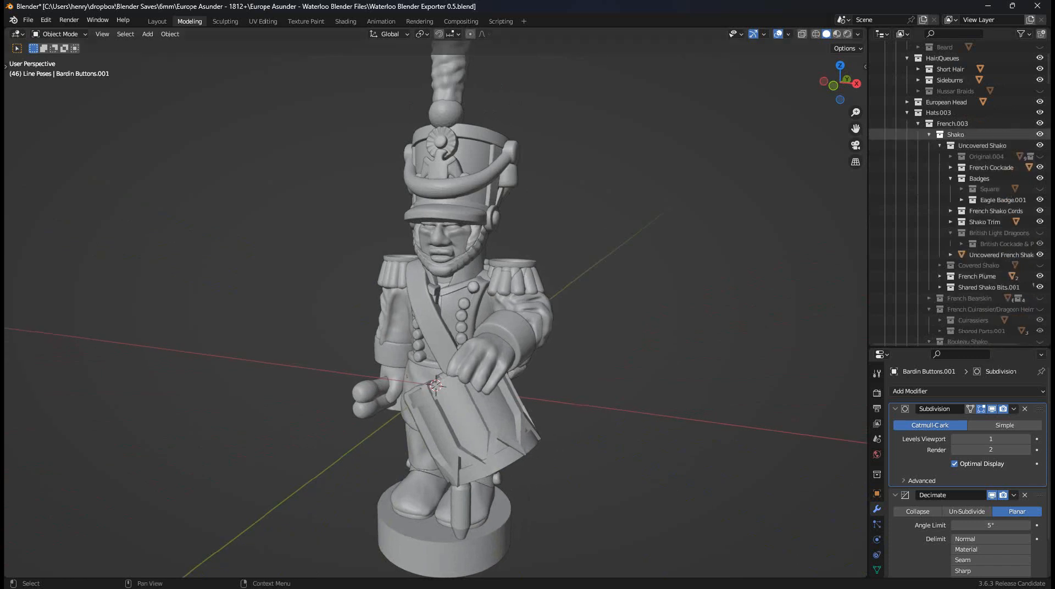
click(979, 177)
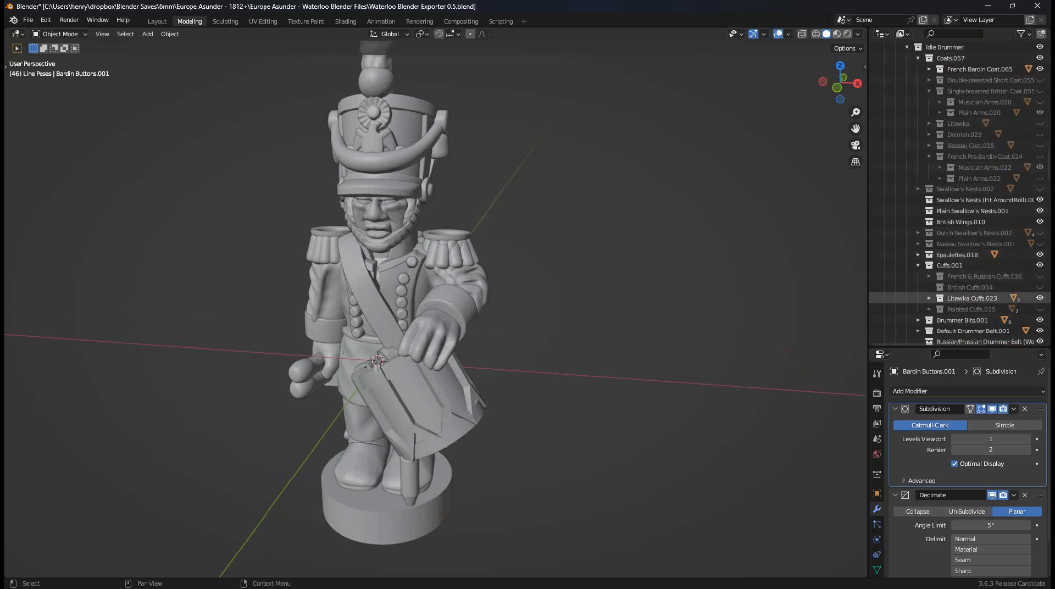
Step: Replace the Litewka cuffs with French & Russian Cuffs
click(973, 309)
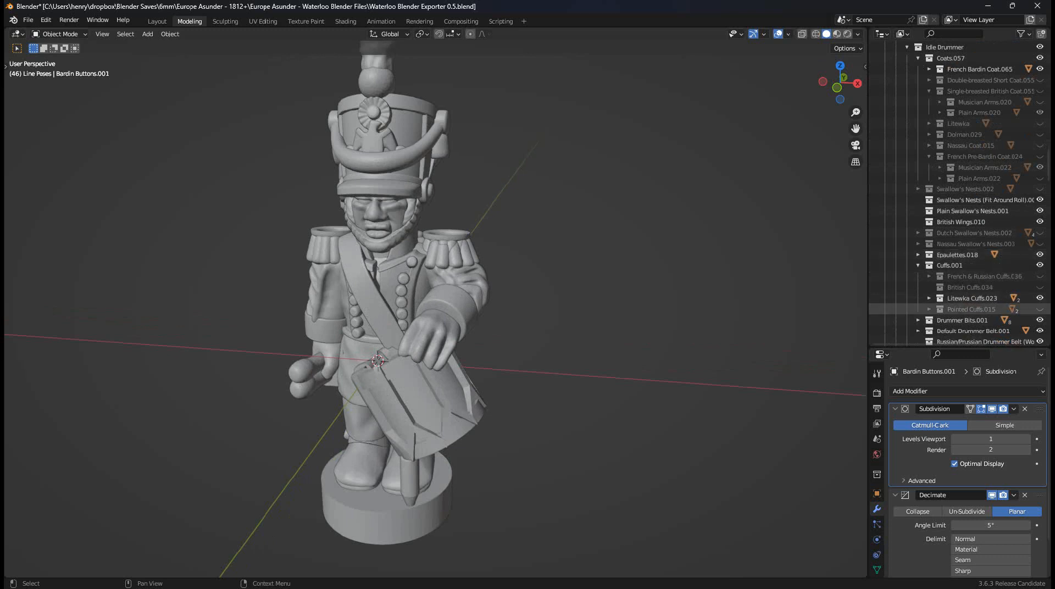
click(986, 275)
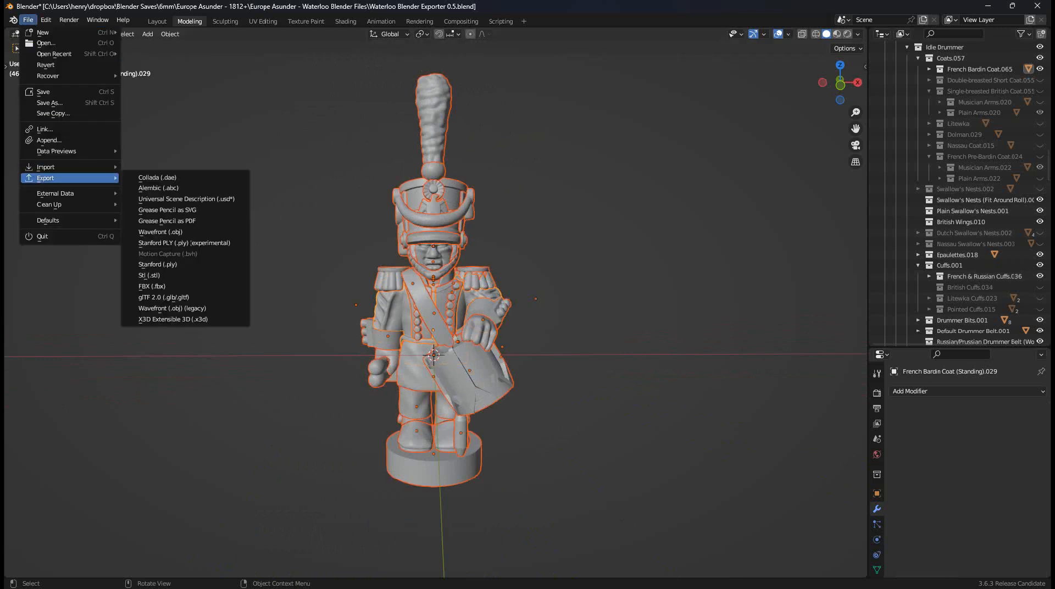
Step: Export selection only to the Desktop as French Drummer.stl at scale 1.165
click(149, 275)
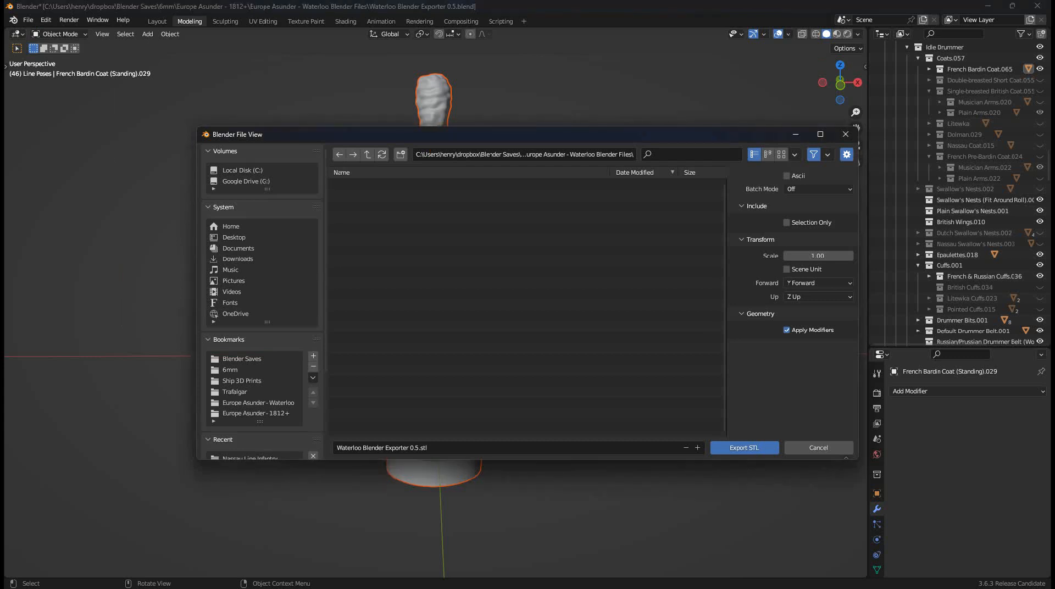
mouse_move(233, 237)
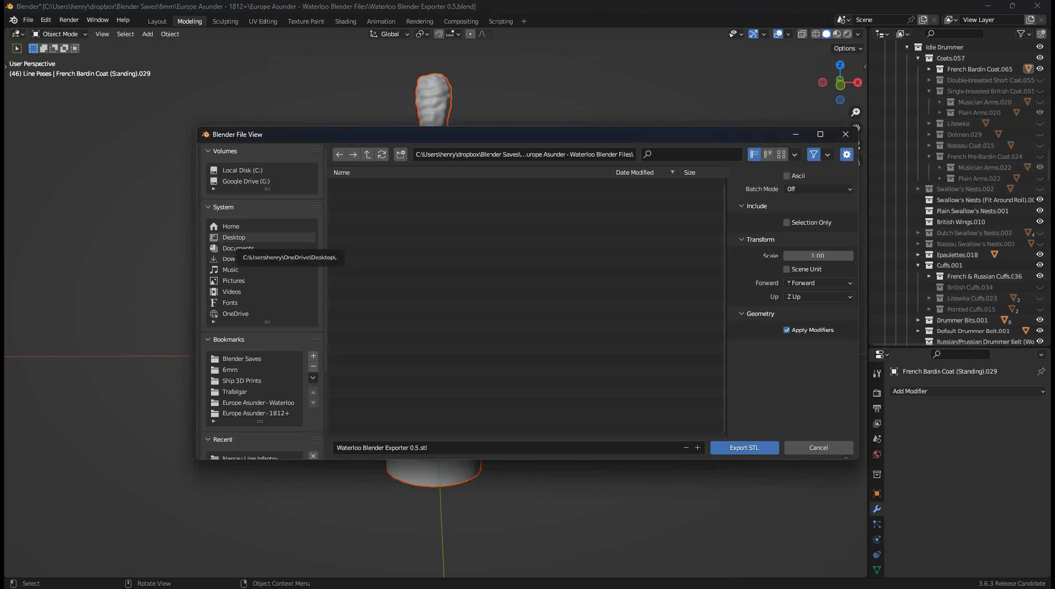
click(234, 237)
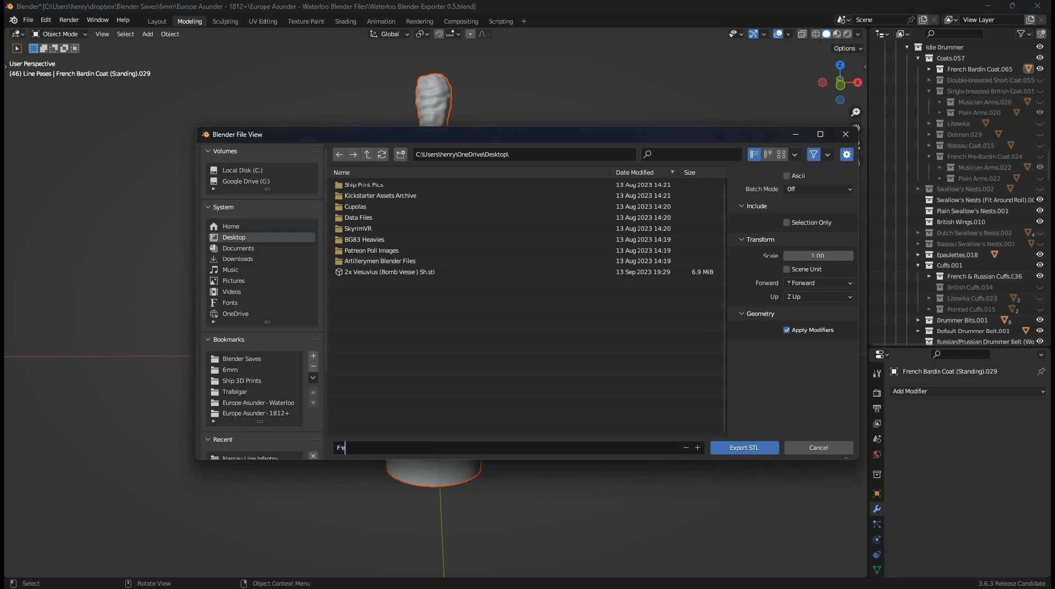
text(French Drummer)
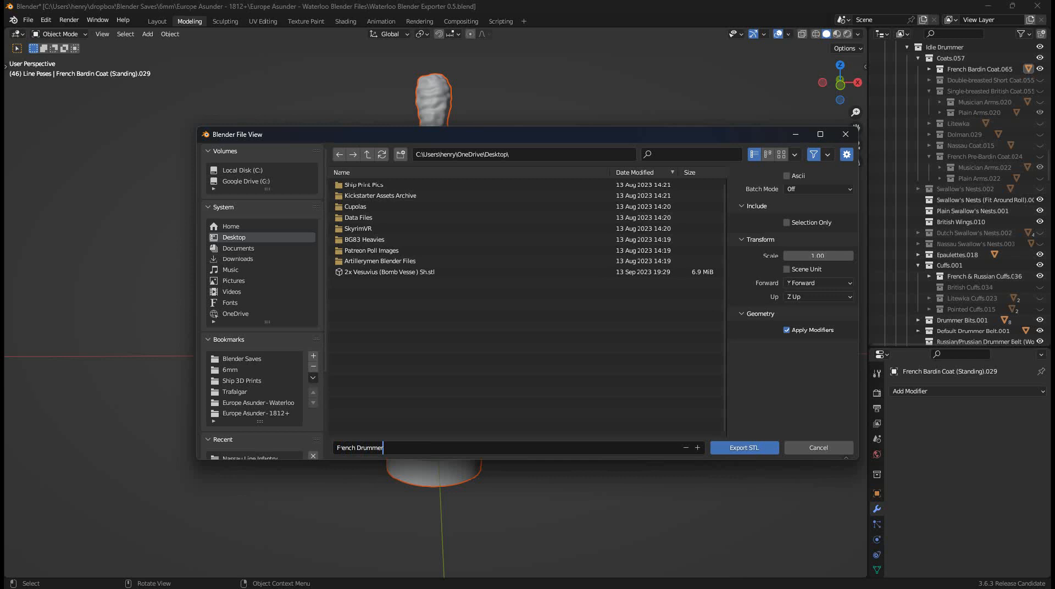
text(.stl)
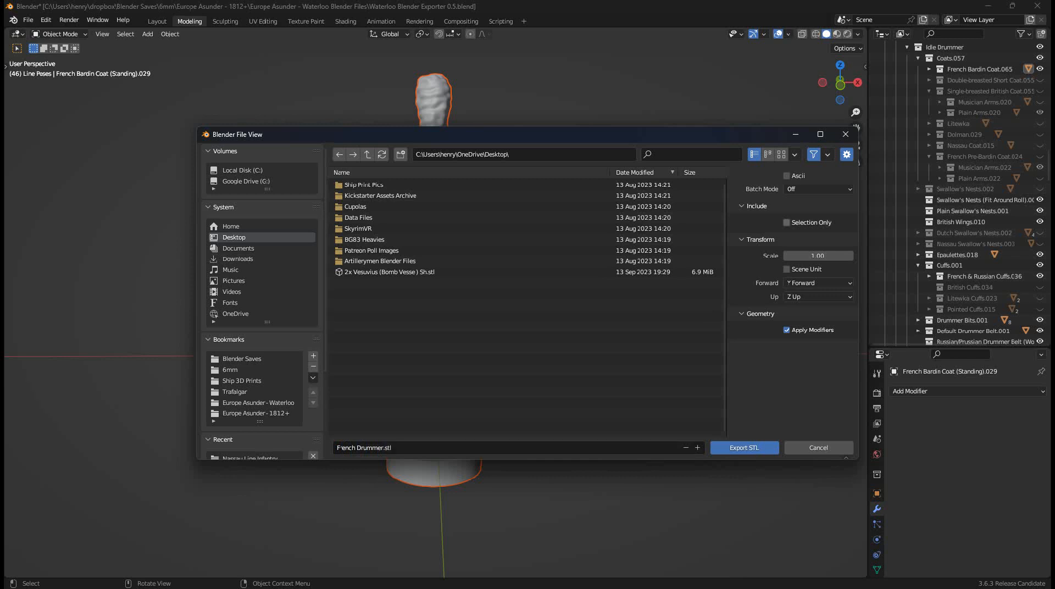
click(786, 222)
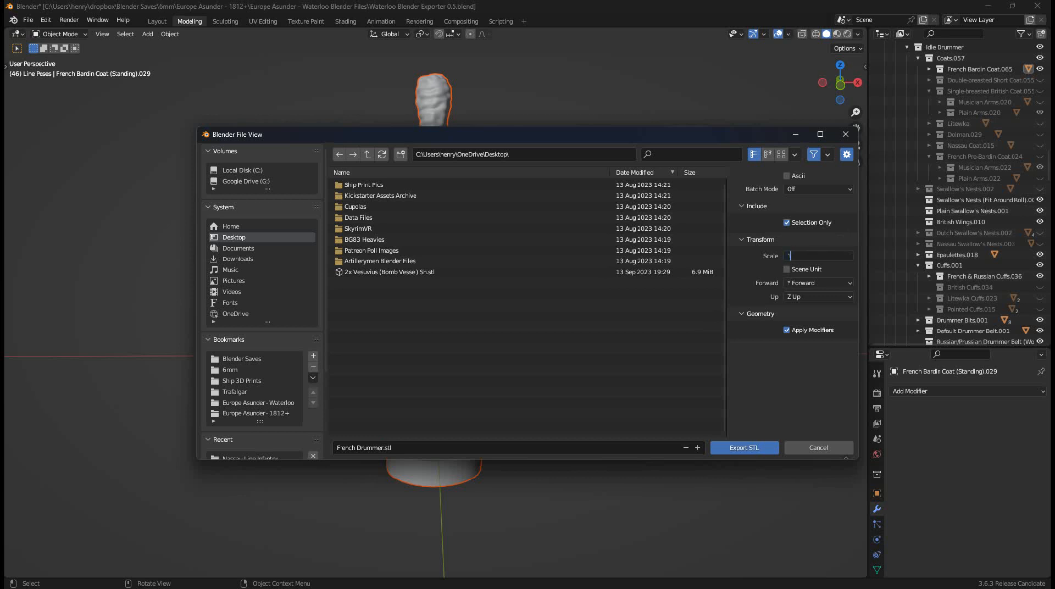
text(1.165)
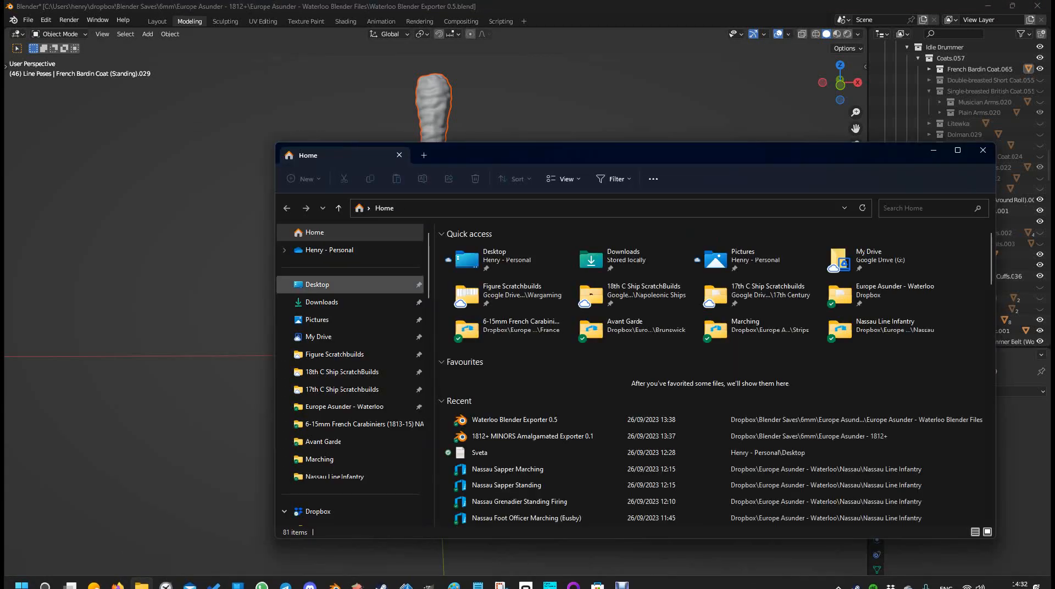
Step: Open the exported French Drummer.stl from the Desktop in 3D Builder
click(317, 284)
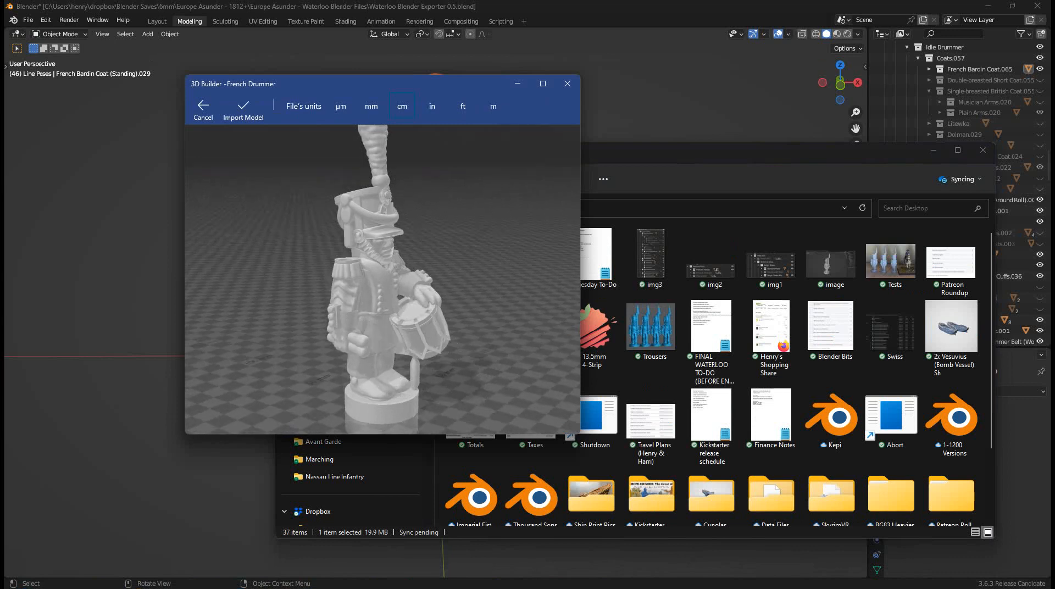
key(alt+tab)
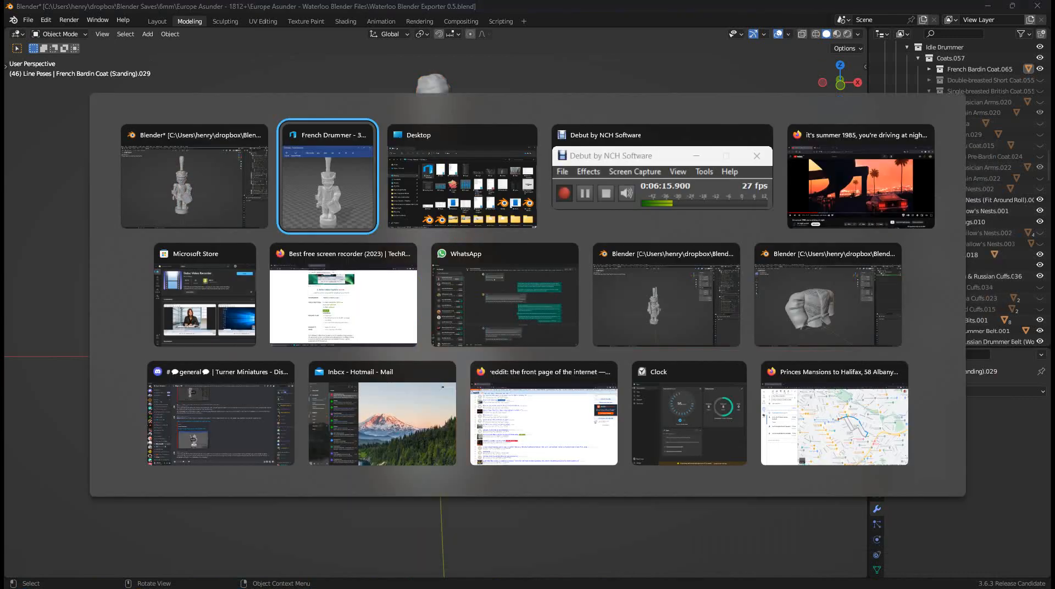
click(328, 176)
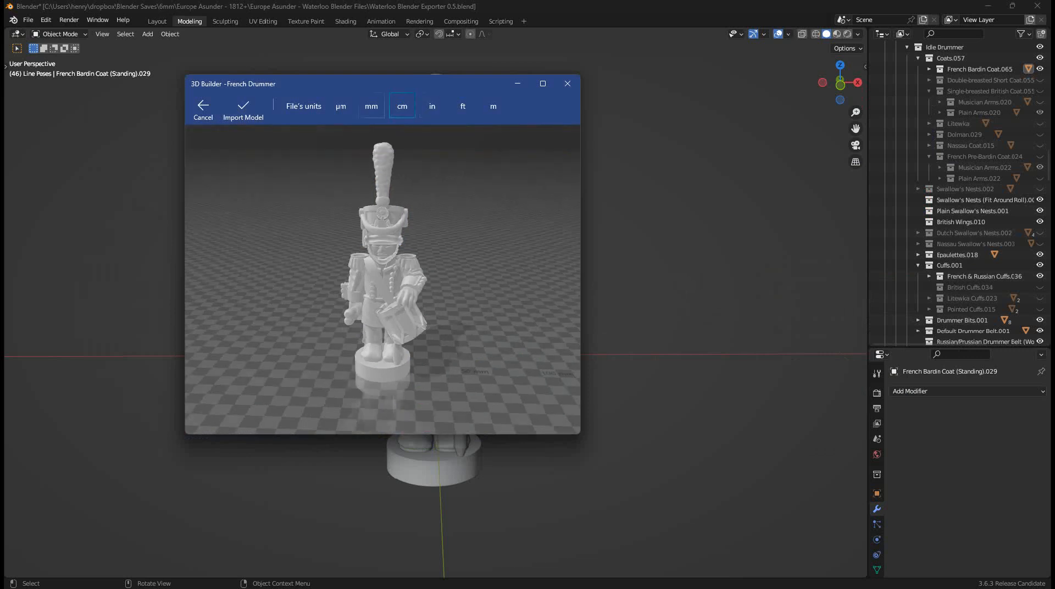
Step: Import the model in millimetres, inspect it, and close 3D Builder
click(371, 105)
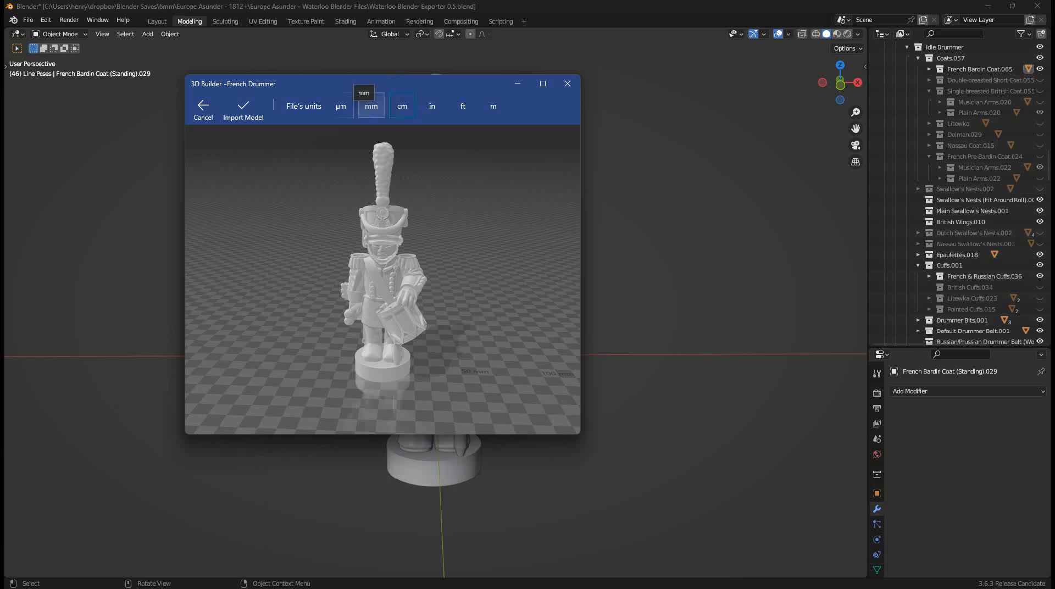
click(371, 105)
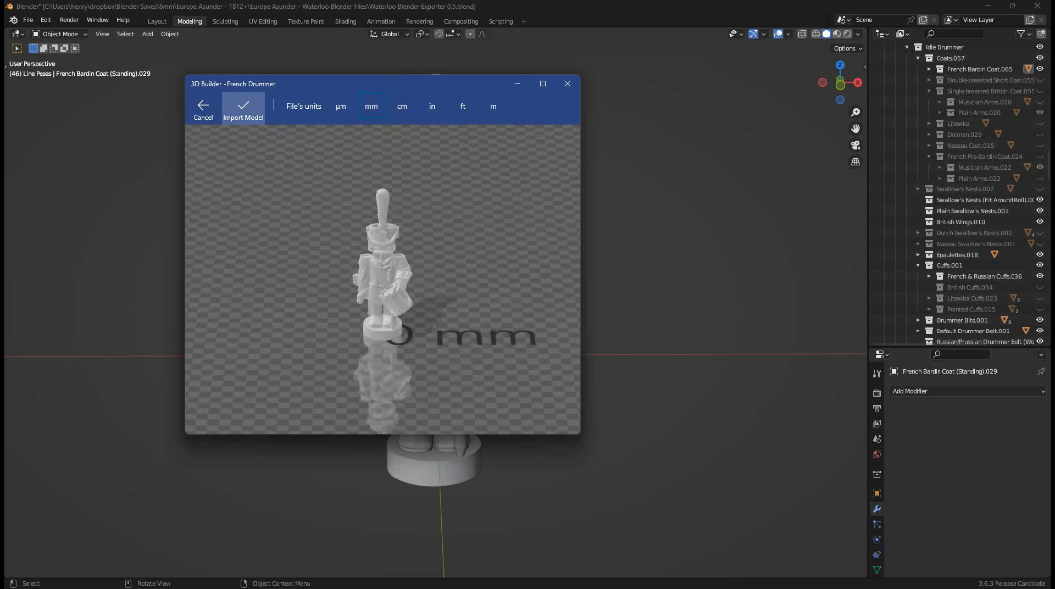
click(243, 109)
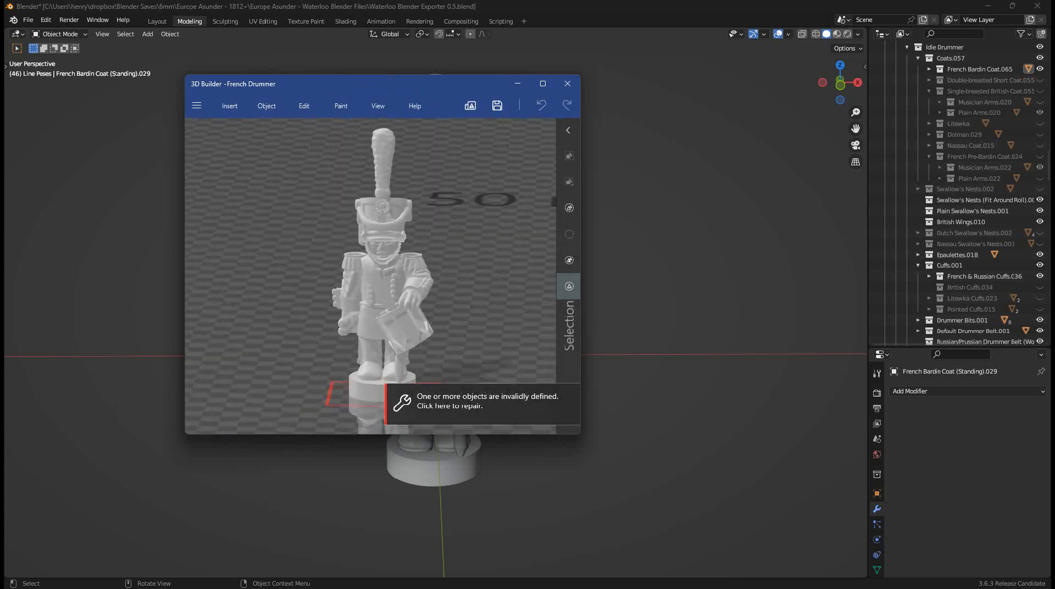
click(447, 406)
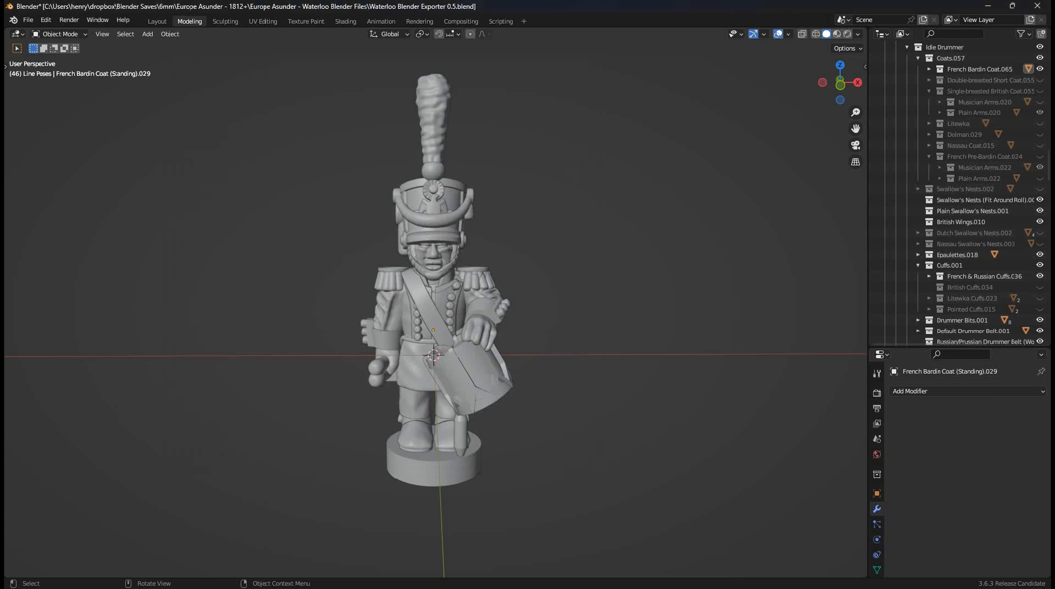
Step: Collapse Line Poses, then save the project to the Desktop as Waterloo Infantry.blend
click(965, 188)
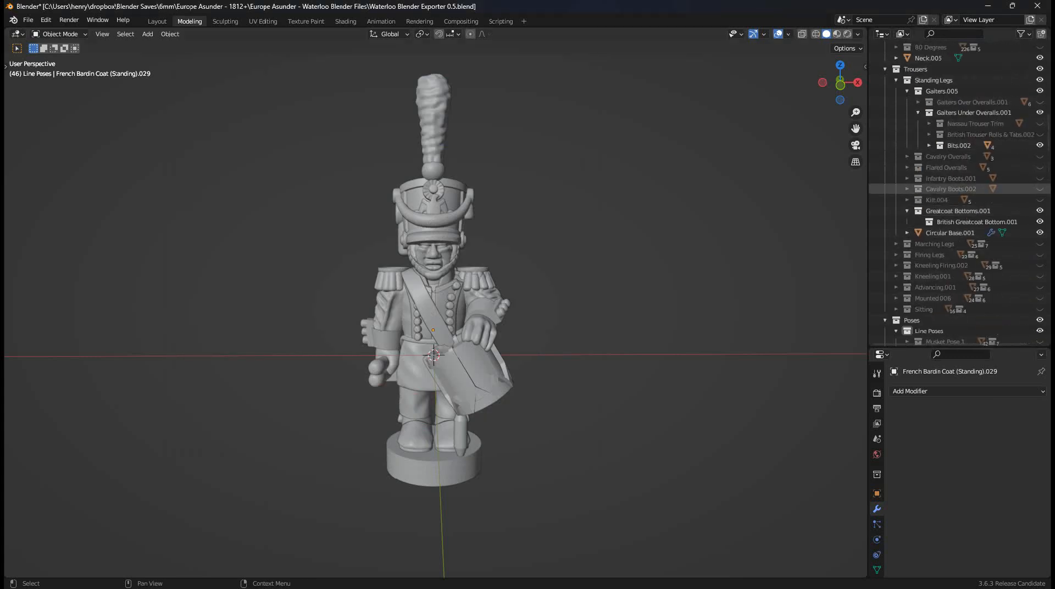
scroll(down, 3)
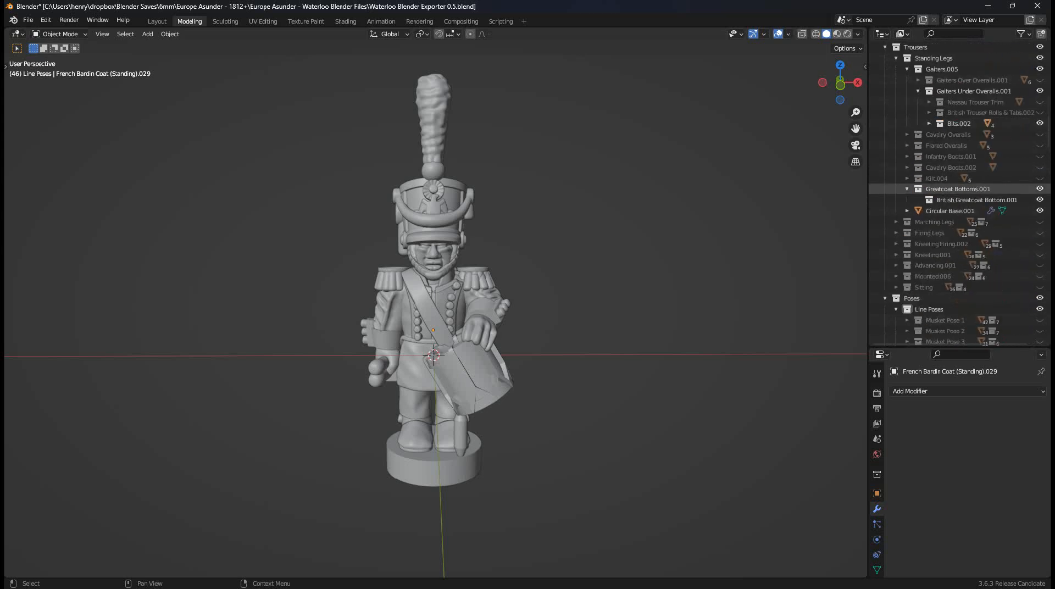
scroll(down, 3)
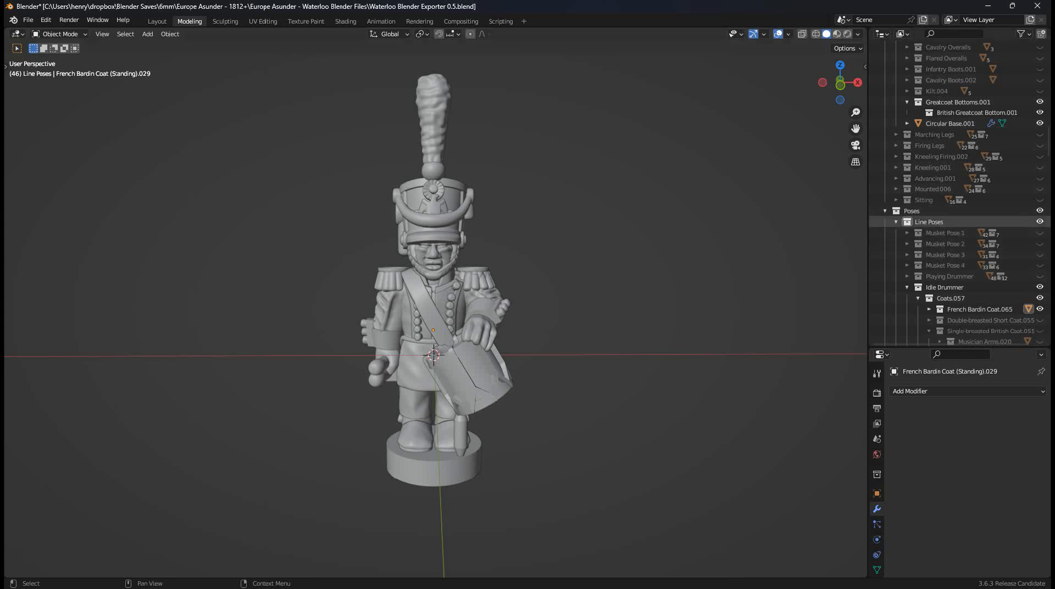
click(897, 221)
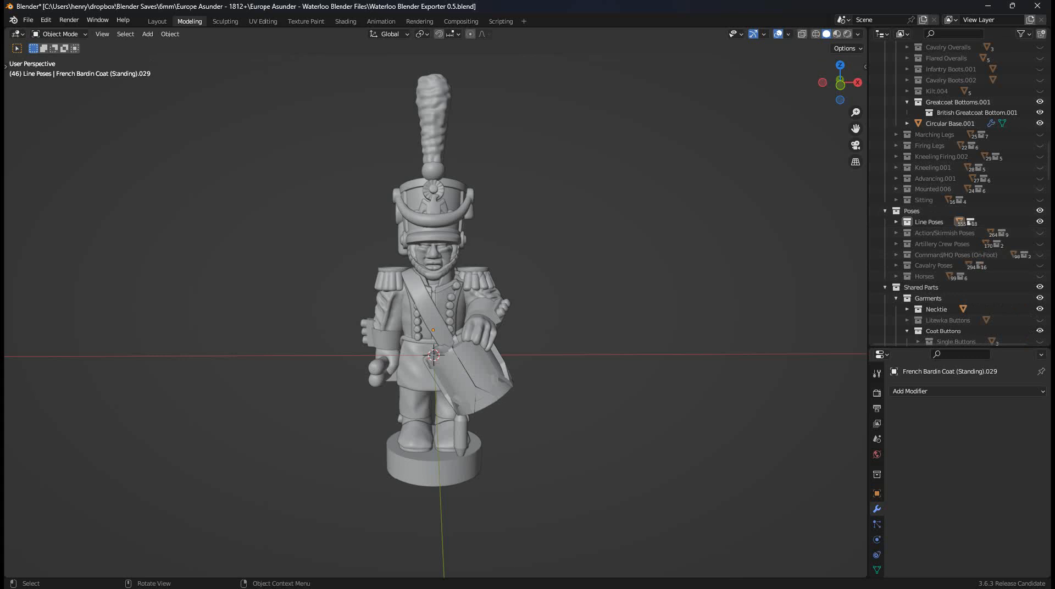
click(28, 20)
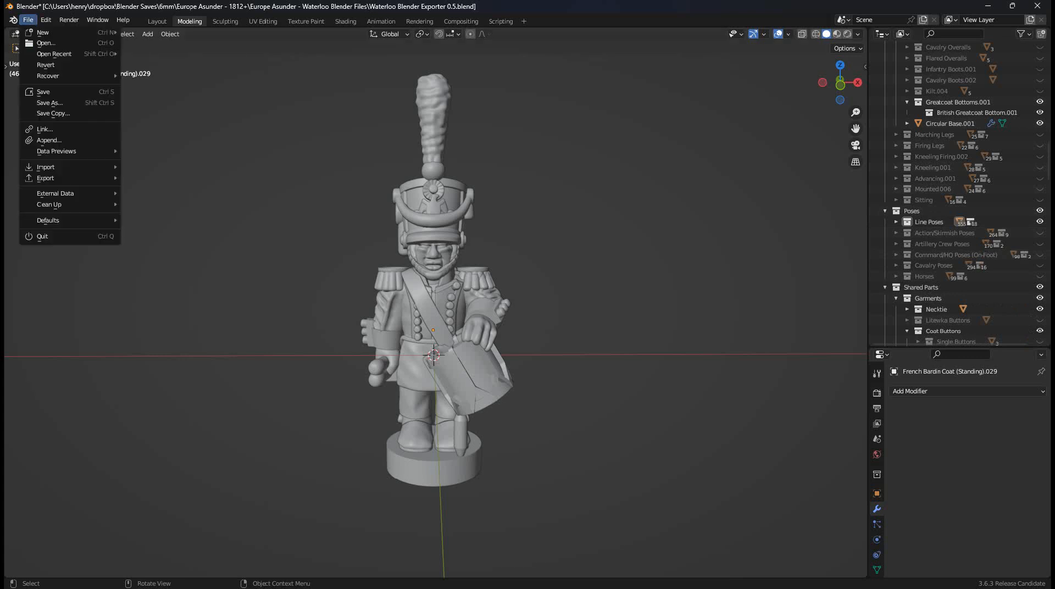
mouse_move(48, 103)
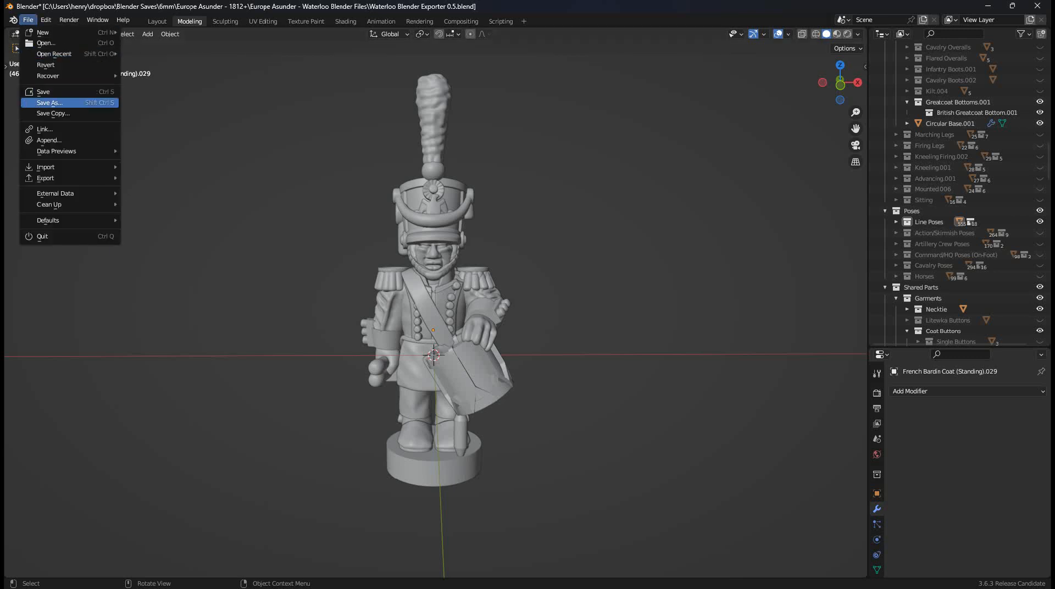
click(48, 102)
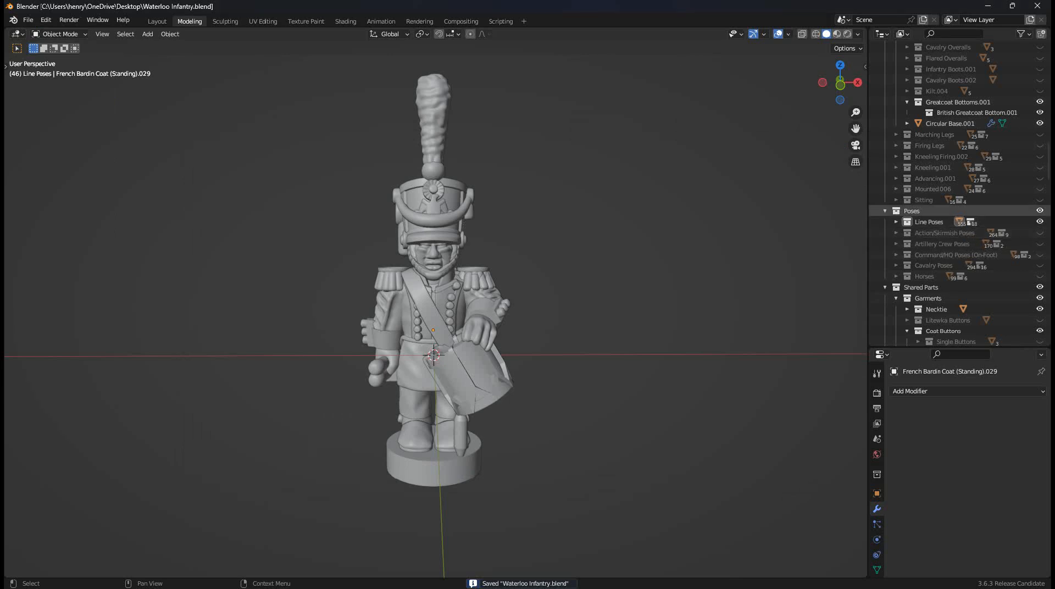
Step: Delete the Artillery Crew, Command/HQ, Cavalry and Horses pose collections
click(930, 221)
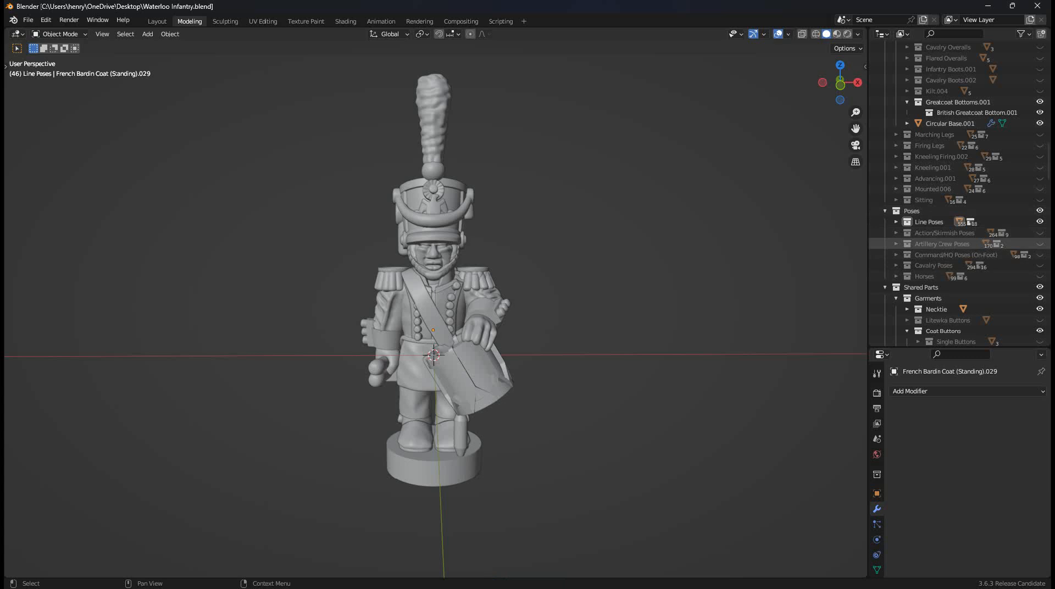
right_click(942, 244)
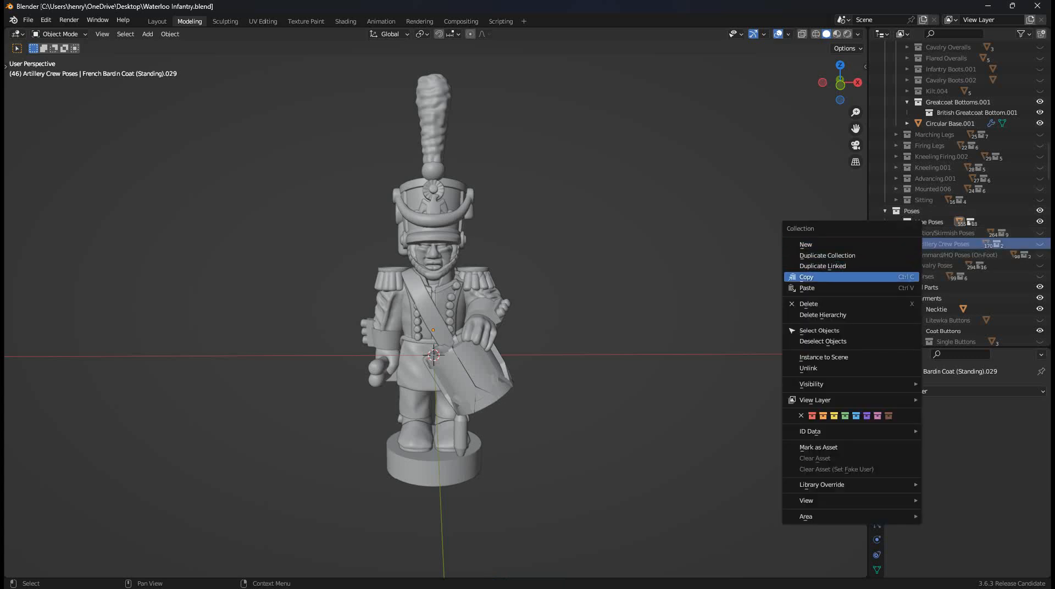
mouse_move(823, 315)
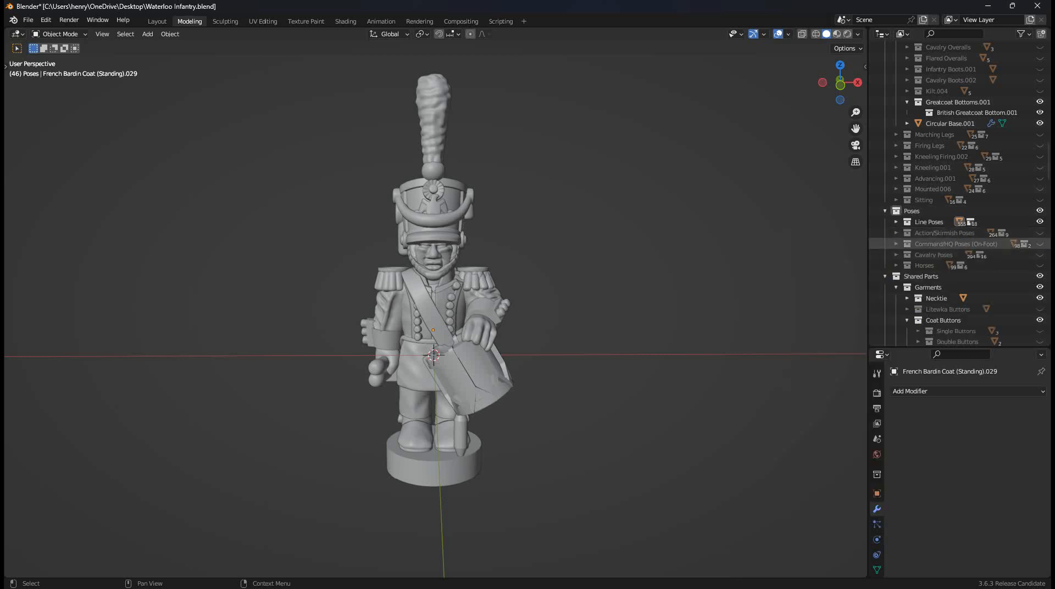
right_click(957, 244)
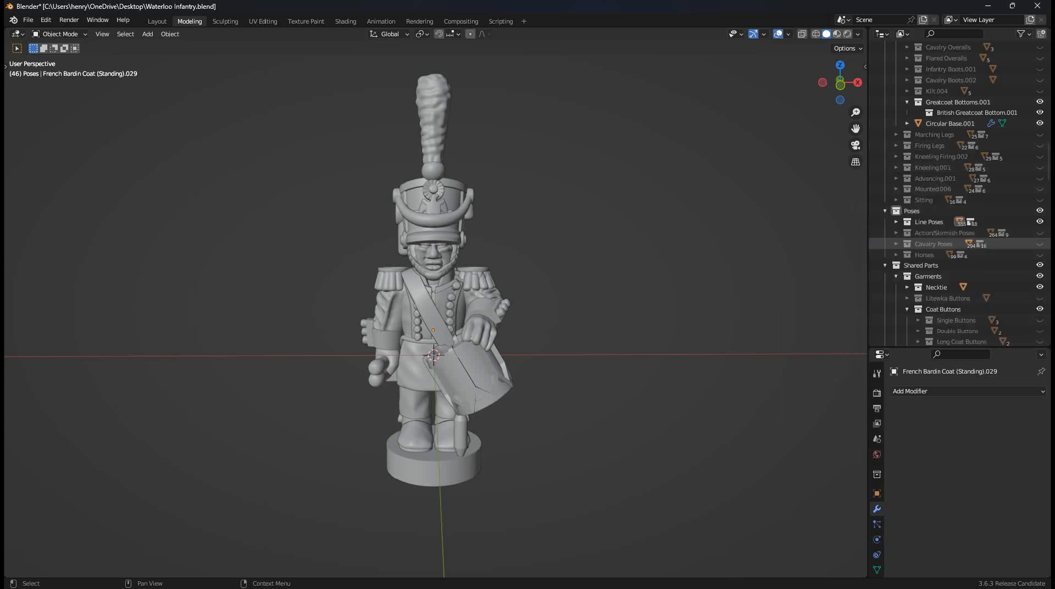
right_click(934, 244)
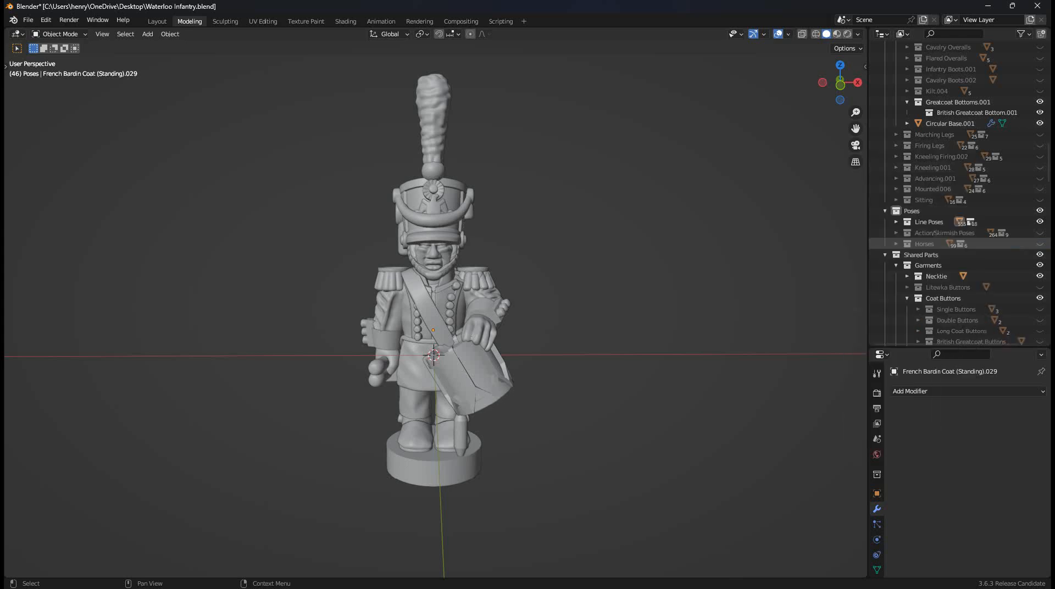
right_click(924, 244)
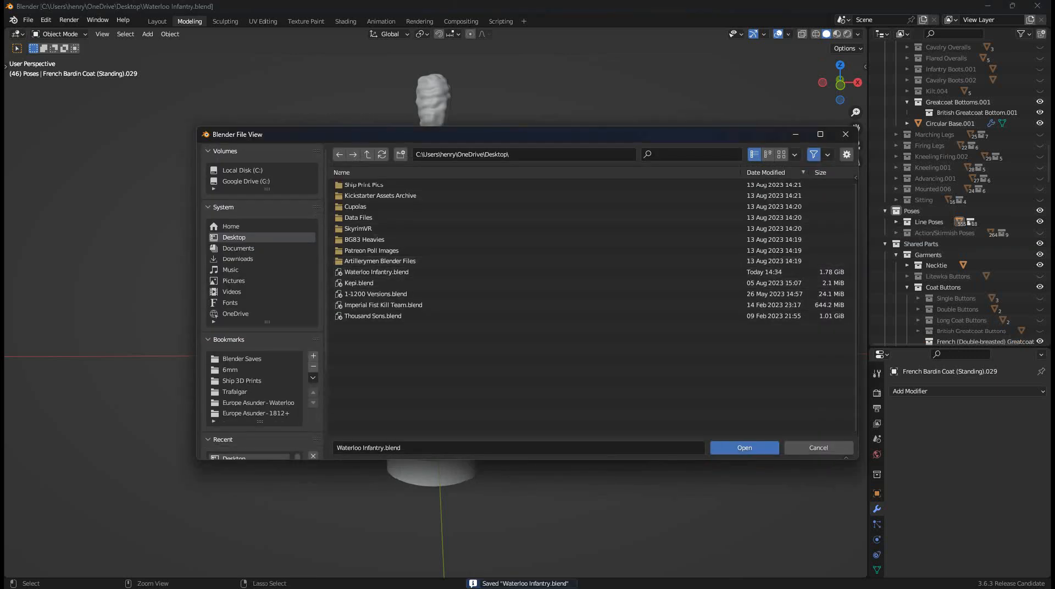
Step: Cancel the Blender File View without opening any file
click(375, 273)
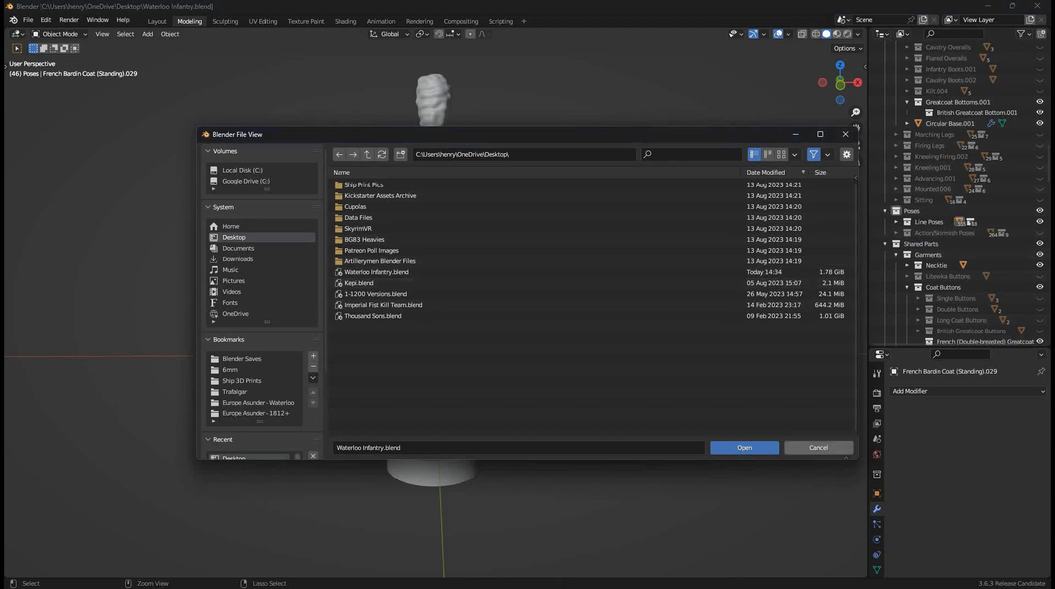
click(744, 448)
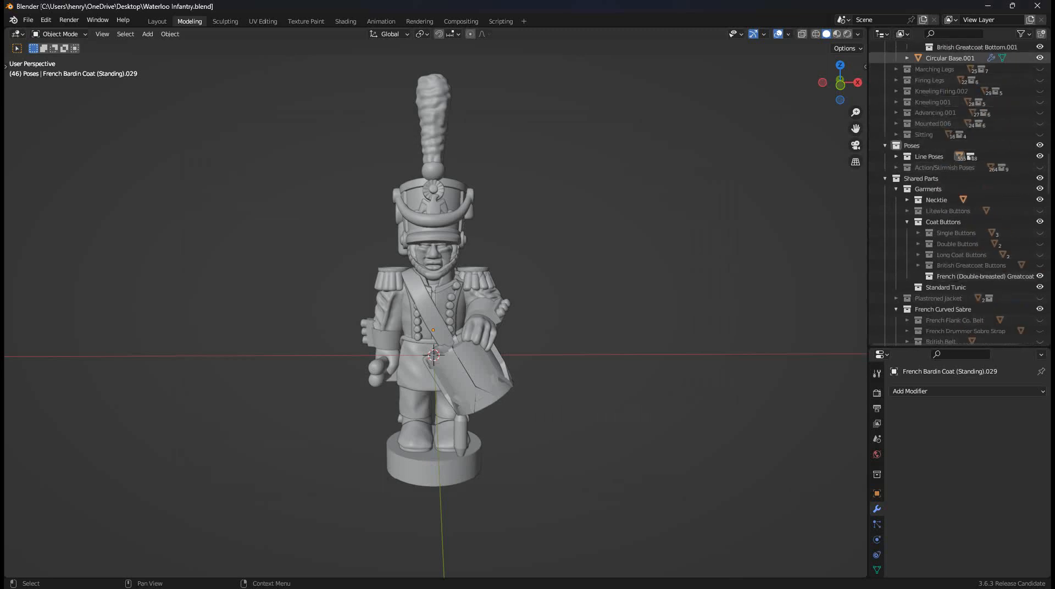
Step: Search the Outliner for French and British parts and scroll through the matching collections
text(french)
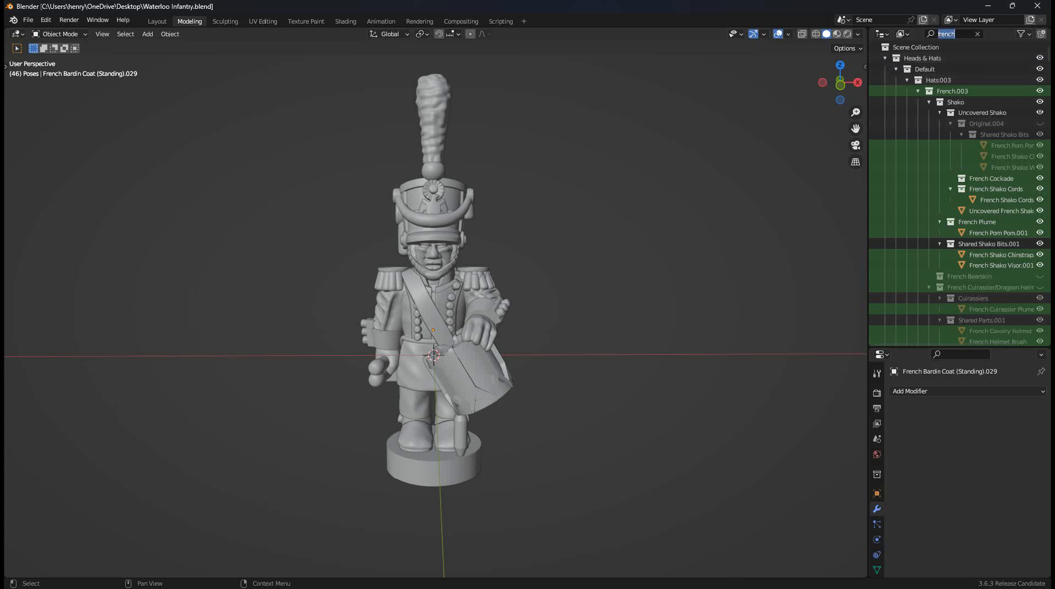
text(british)
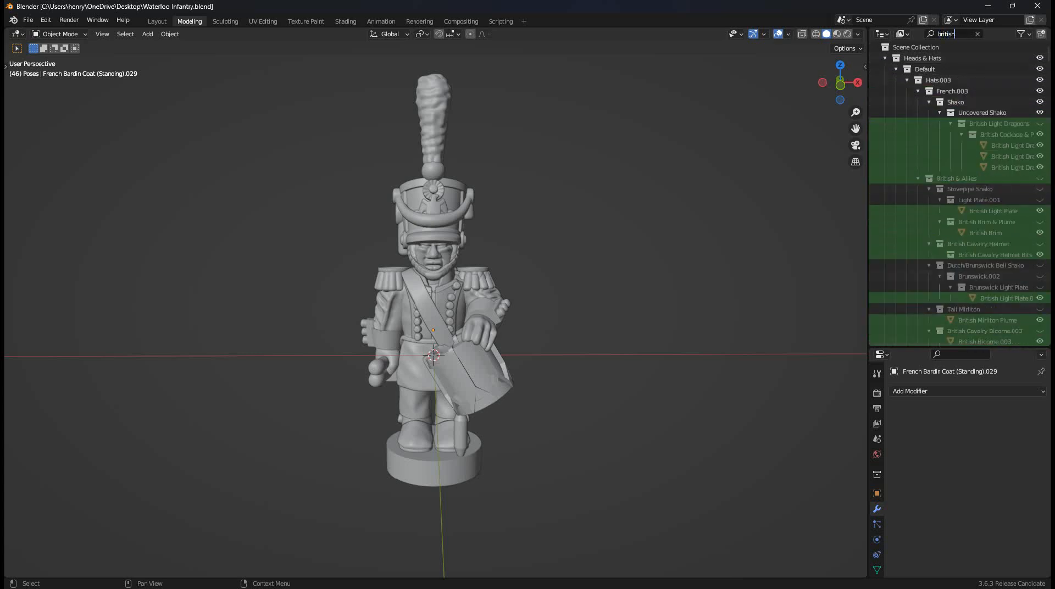
right_click(957, 179)
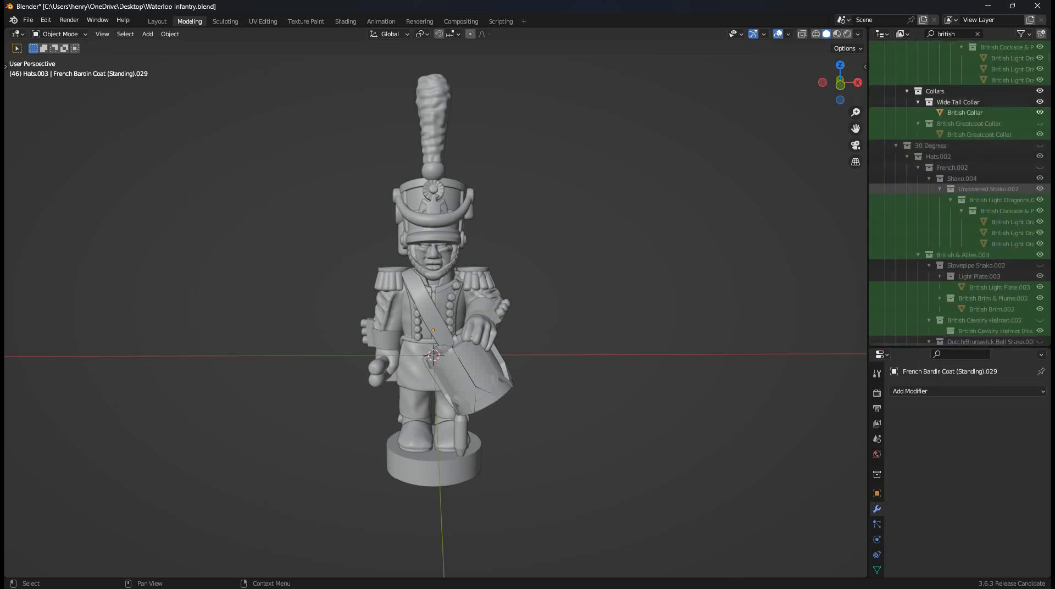
scroll(down, 3)
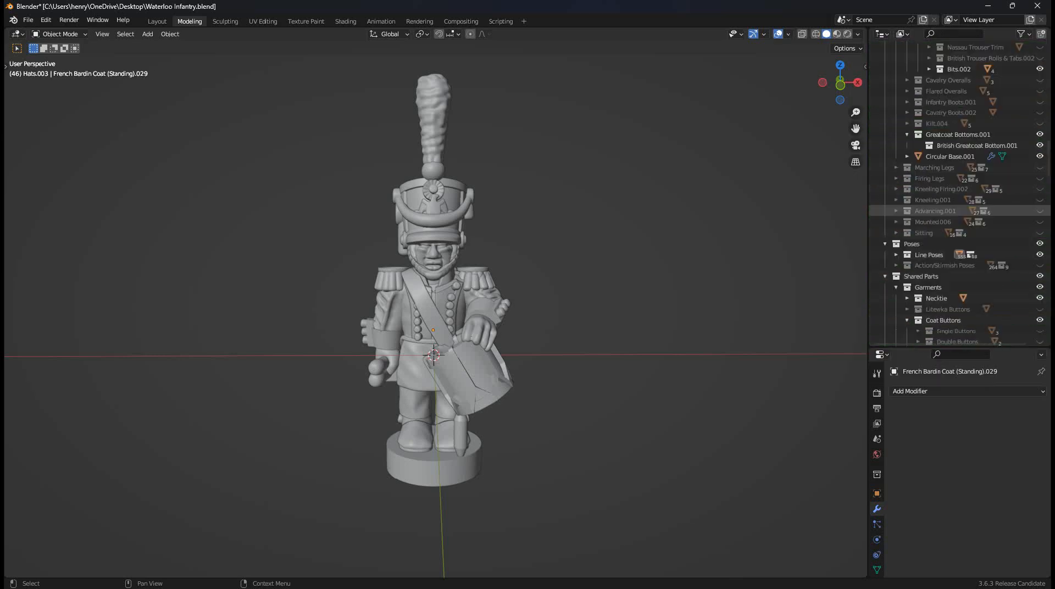
scroll(down, 3)
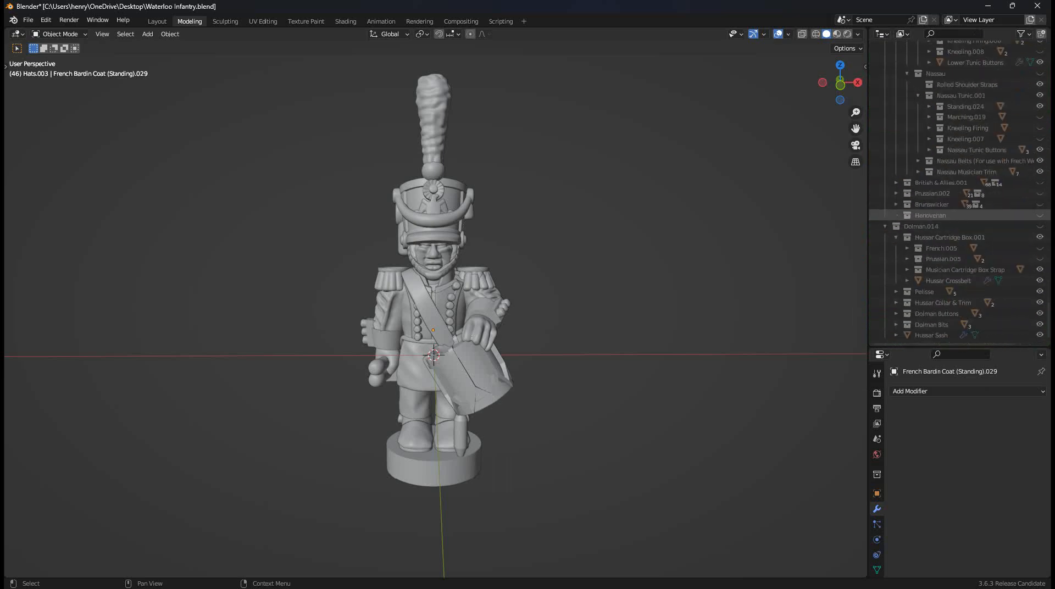
scroll(down, 3)
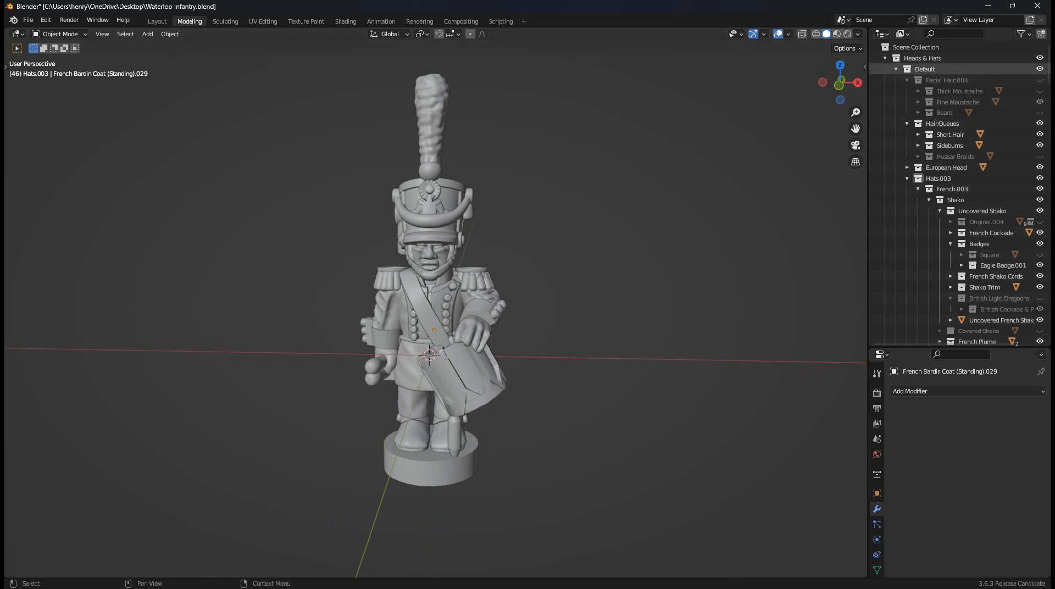
scroll(down, 3)
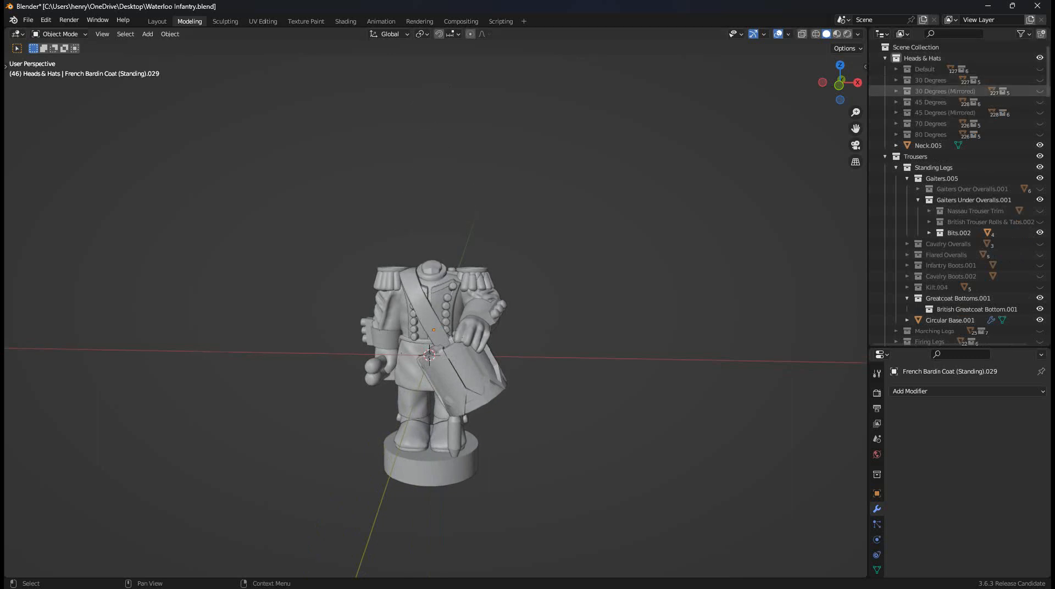
click(1039, 91)
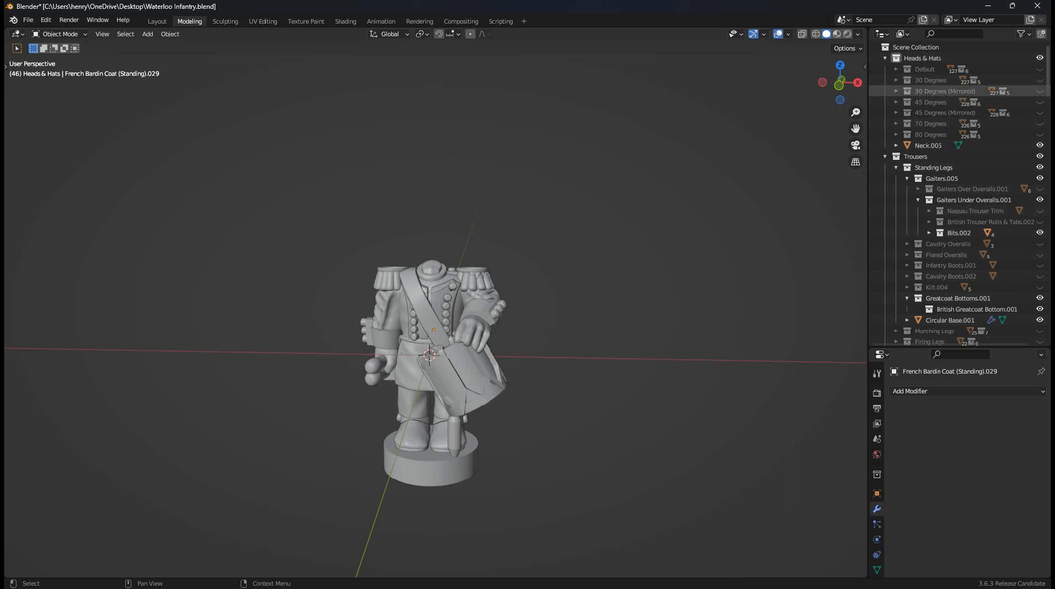
click(932, 101)
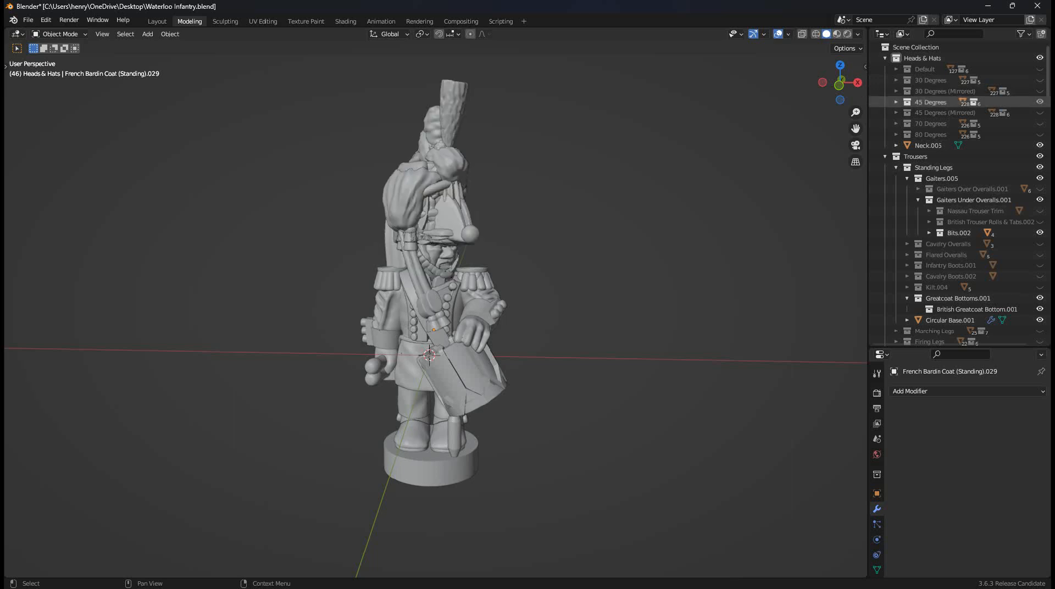
click(896, 102)
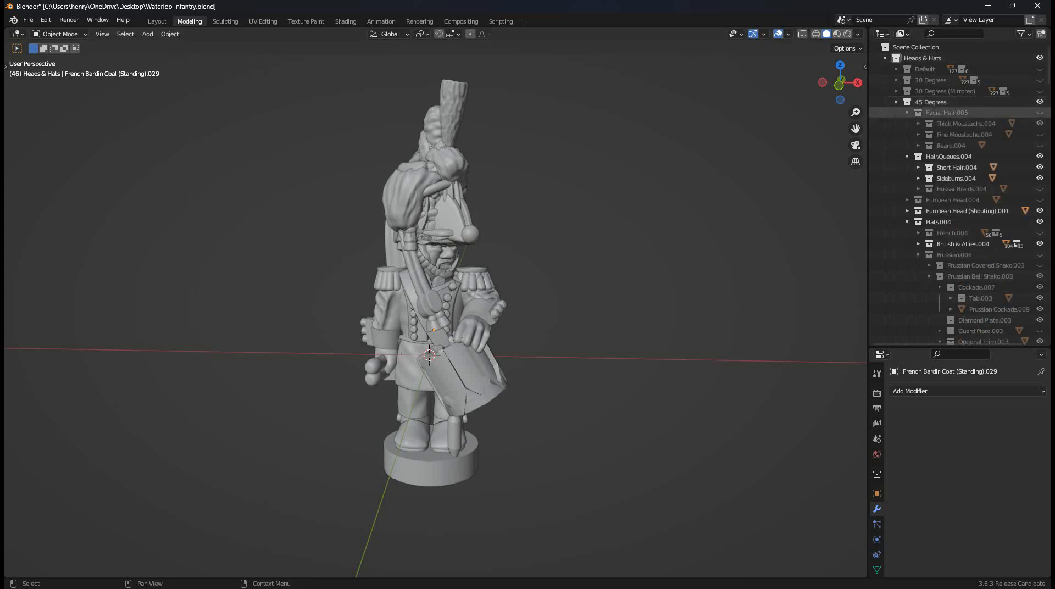
scroll(down, 3)
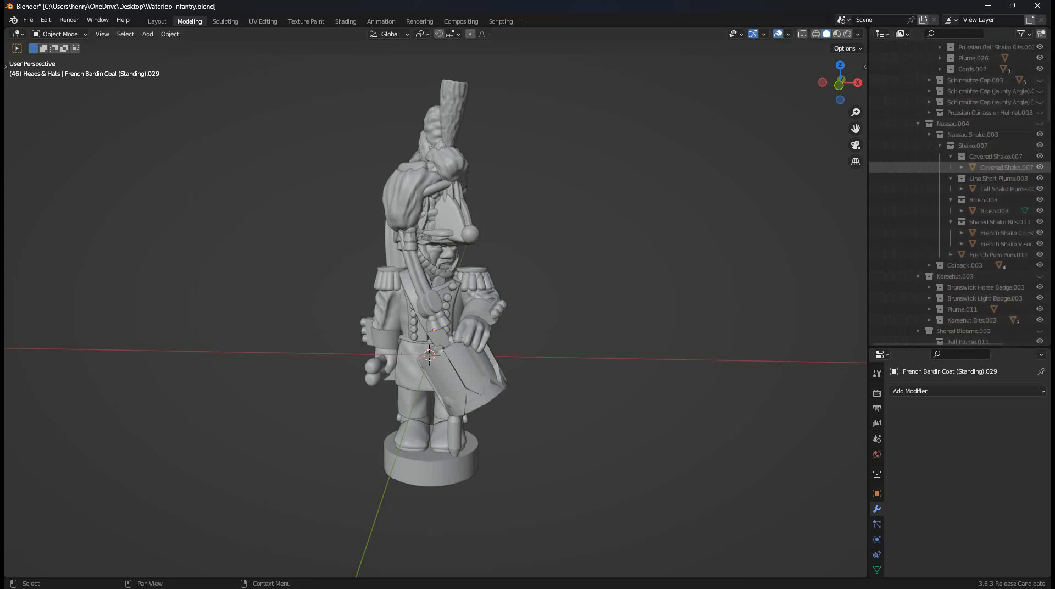
click(1000, 255)
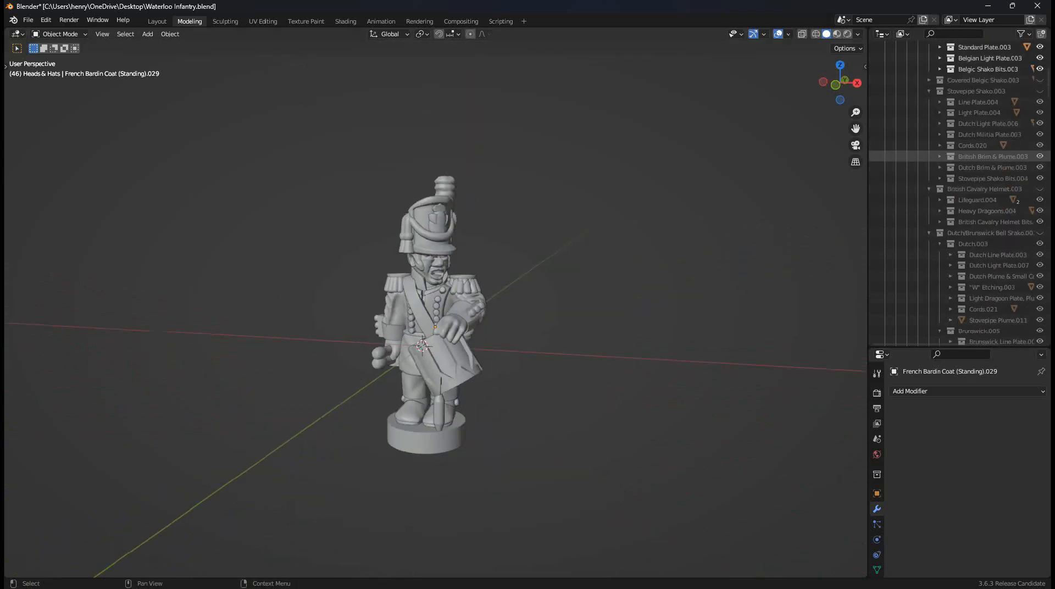
scroll(down, 3)
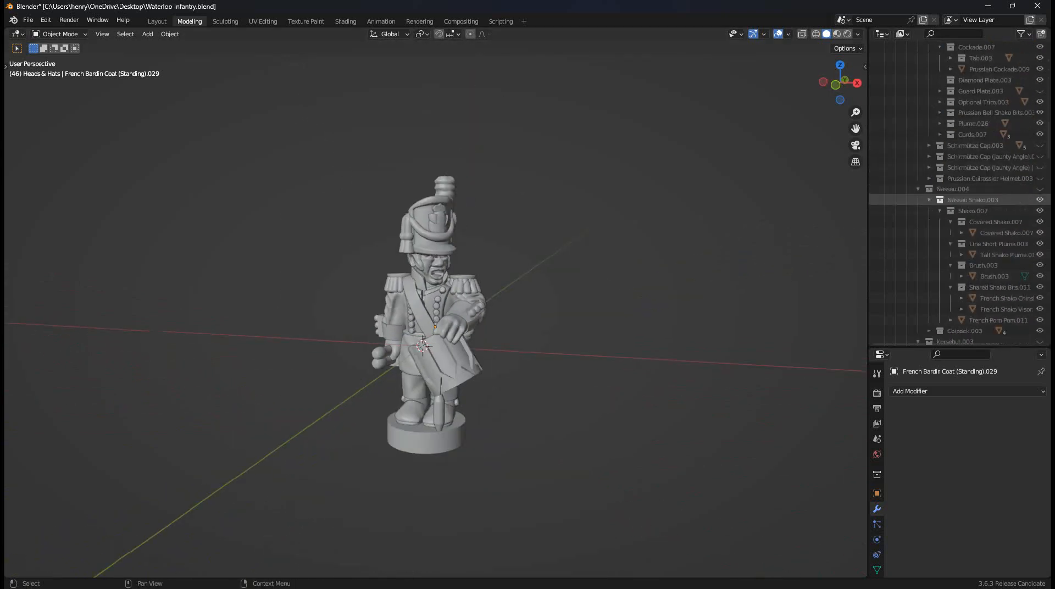
scroll(down, 3)
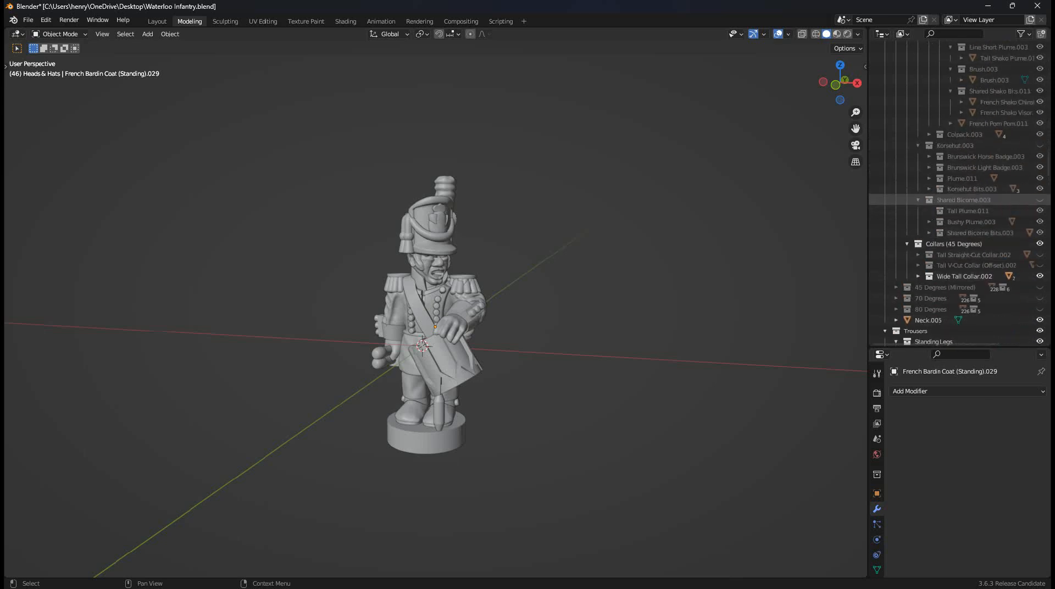
scroll(down, 3)
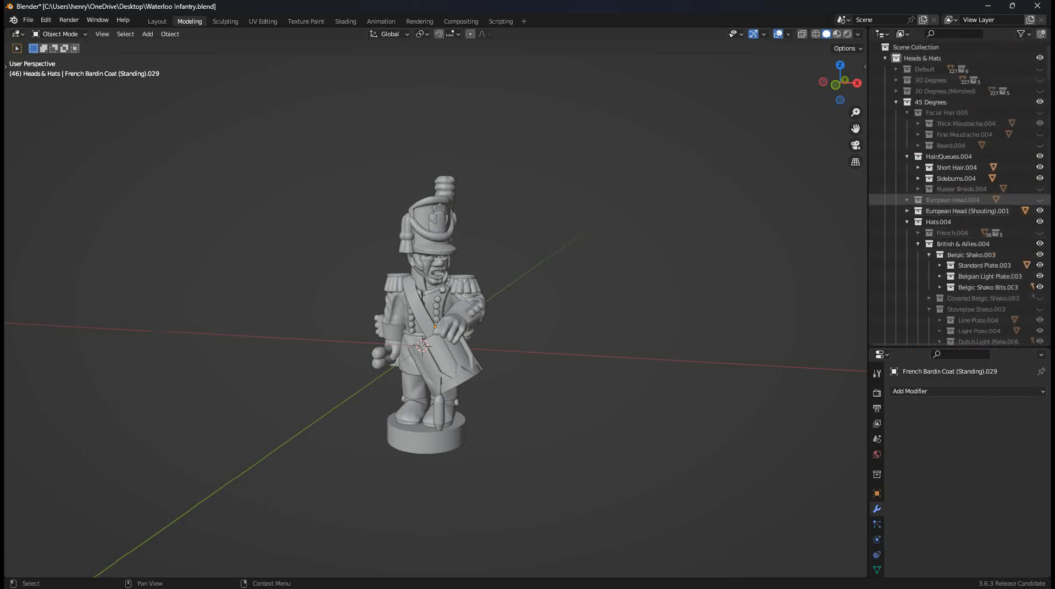
click(967, 210)
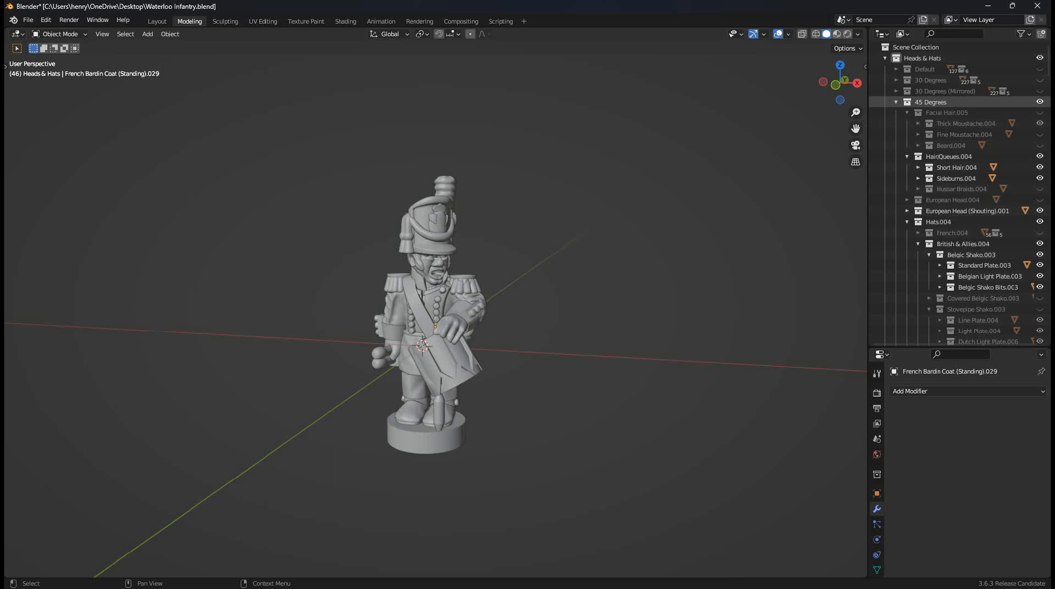
click(931, 102)
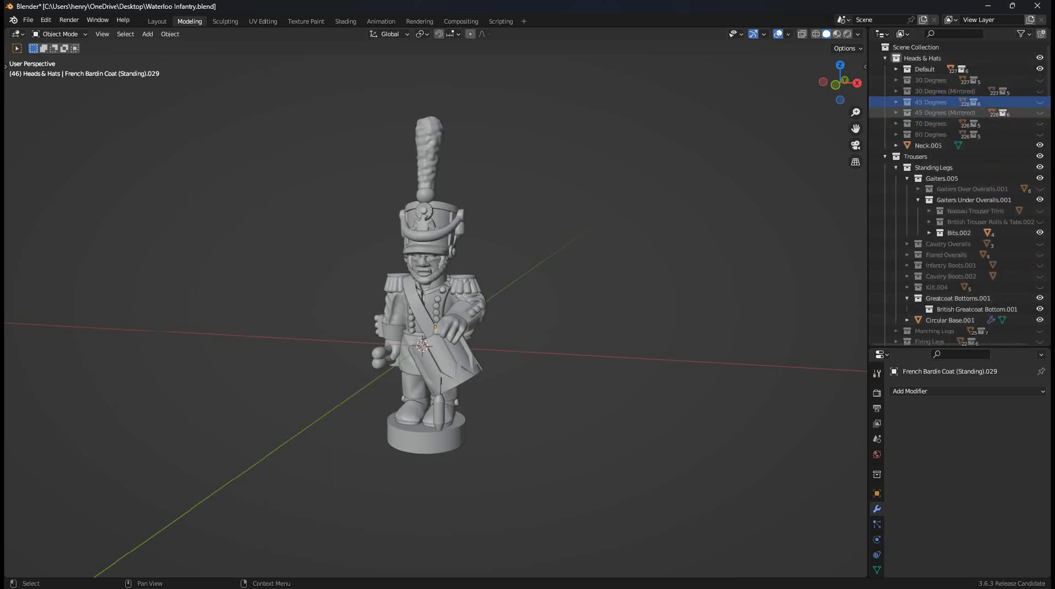
Step: Hide the drumming line pose and enable the Kneeling Firing action pose with a musket
scroll(down, 3)
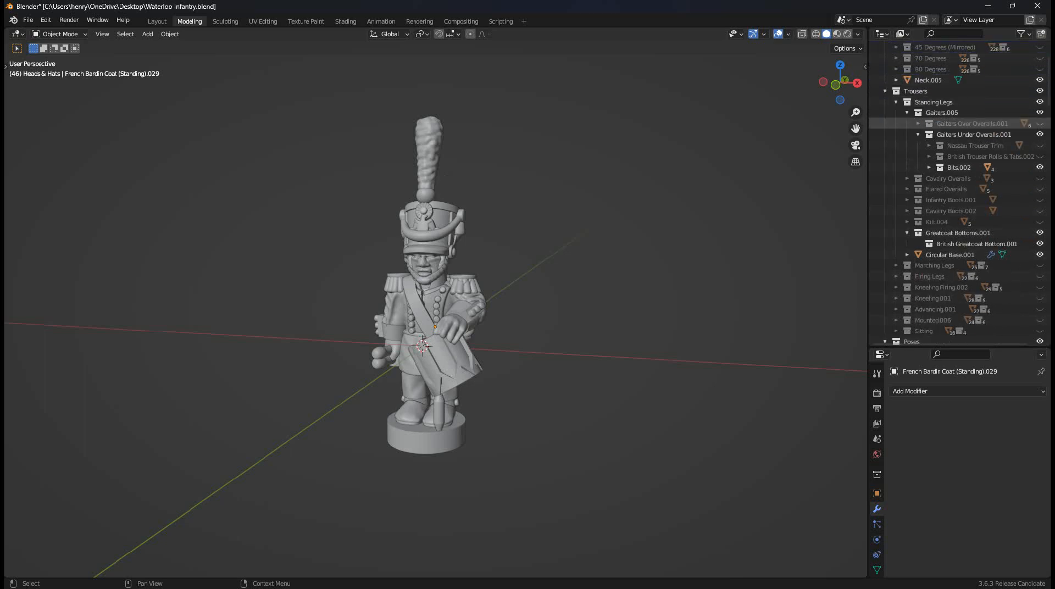
scroll(down, 3)
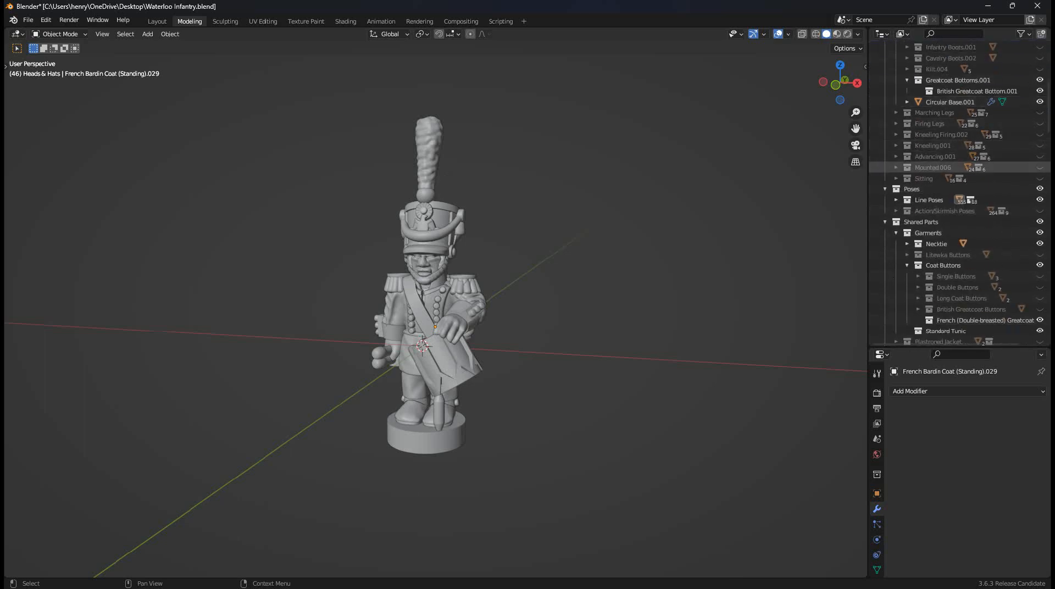
click(929, 200)
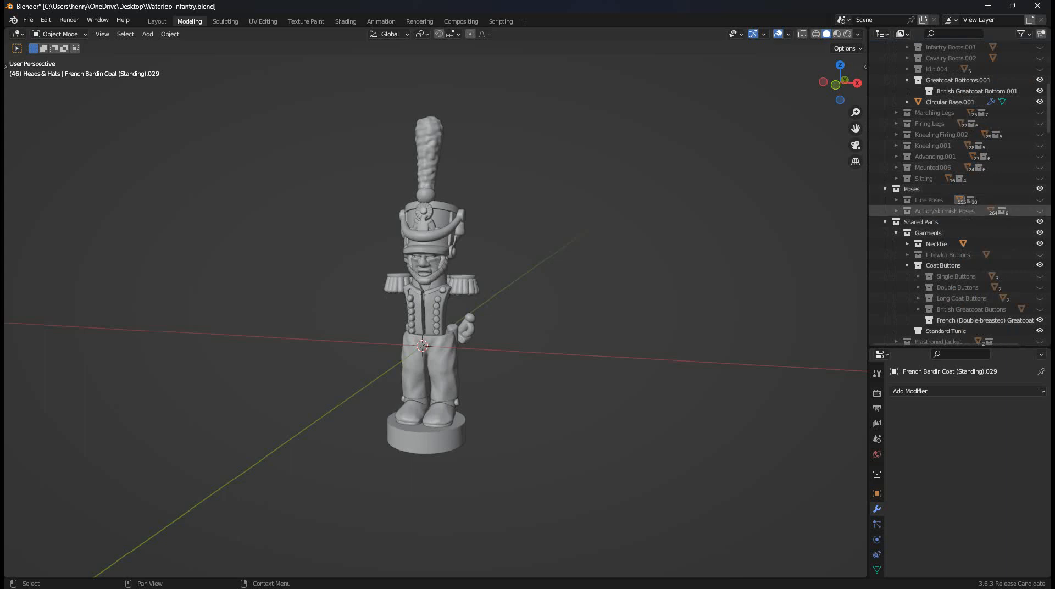
click(896, 211)
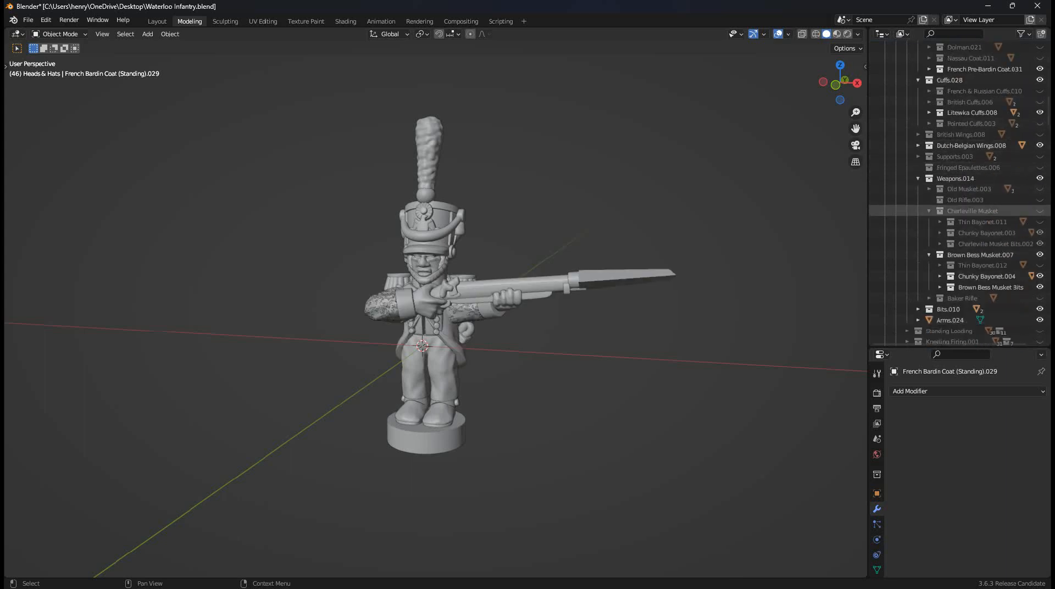
scroll(down, 3)
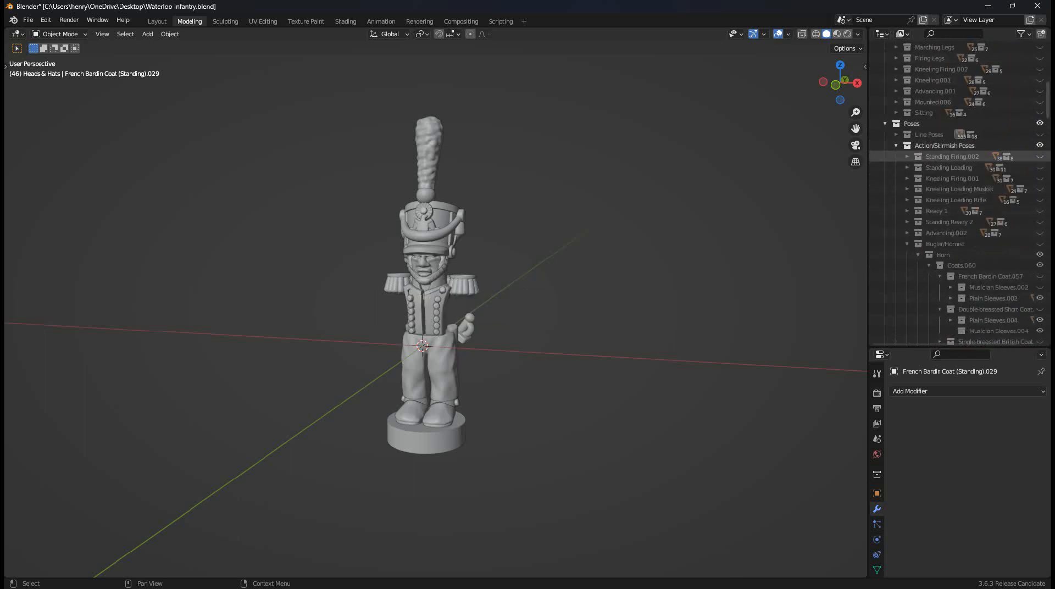
click(953, 177)
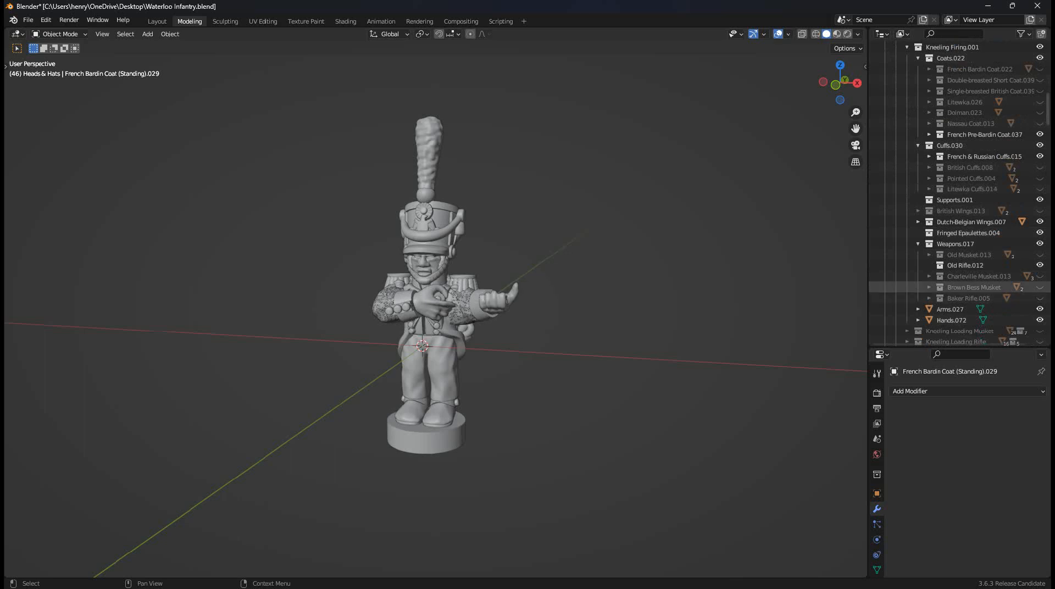
click(980, 276)
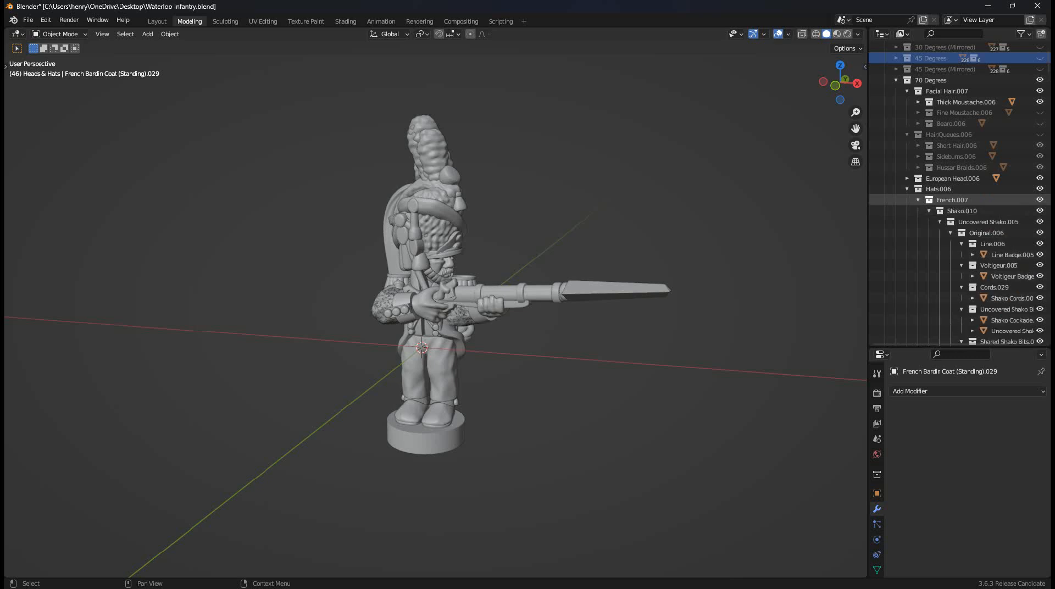
Step: Enable the Kneeling Firing trousers so the figure kneels on its round base
scroll(down, 3)
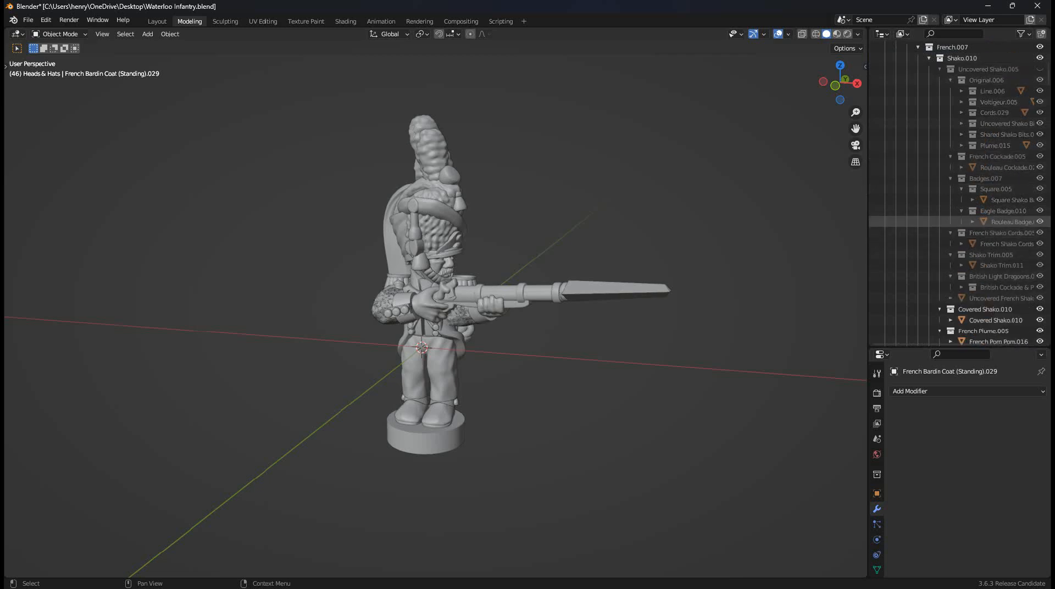
scroll(down, 3)
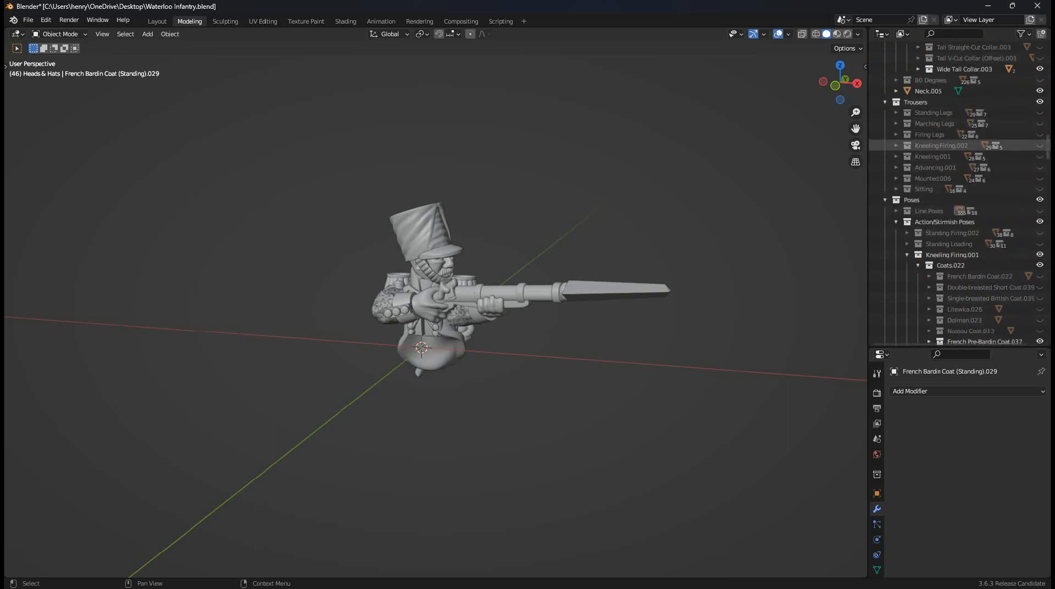
click(897, 146)
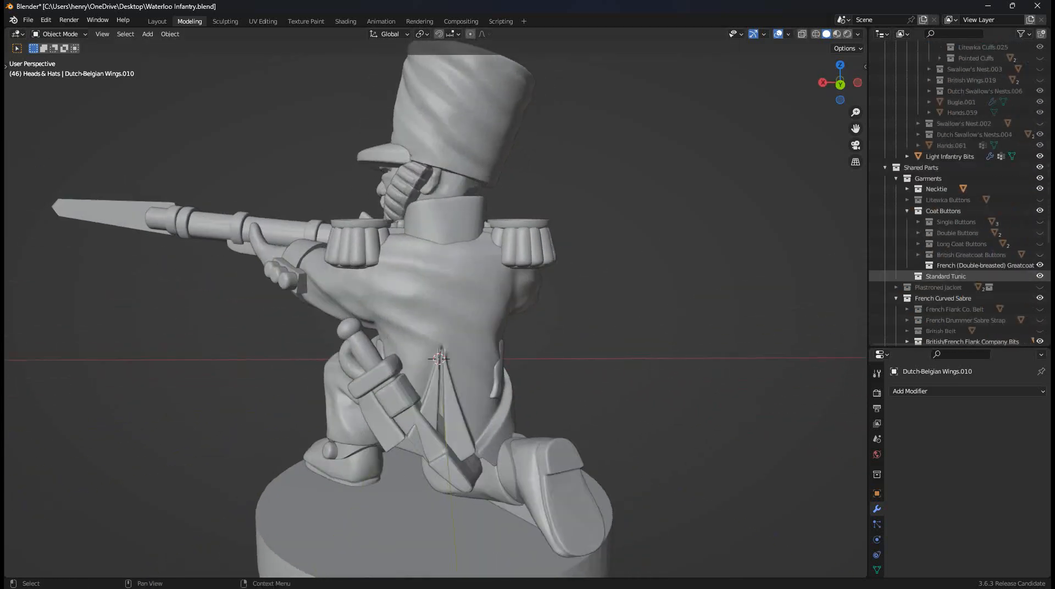
Step: Select the shoulder epaulette and add the French cartridge box with its cross-belt
scroll(down, 3)
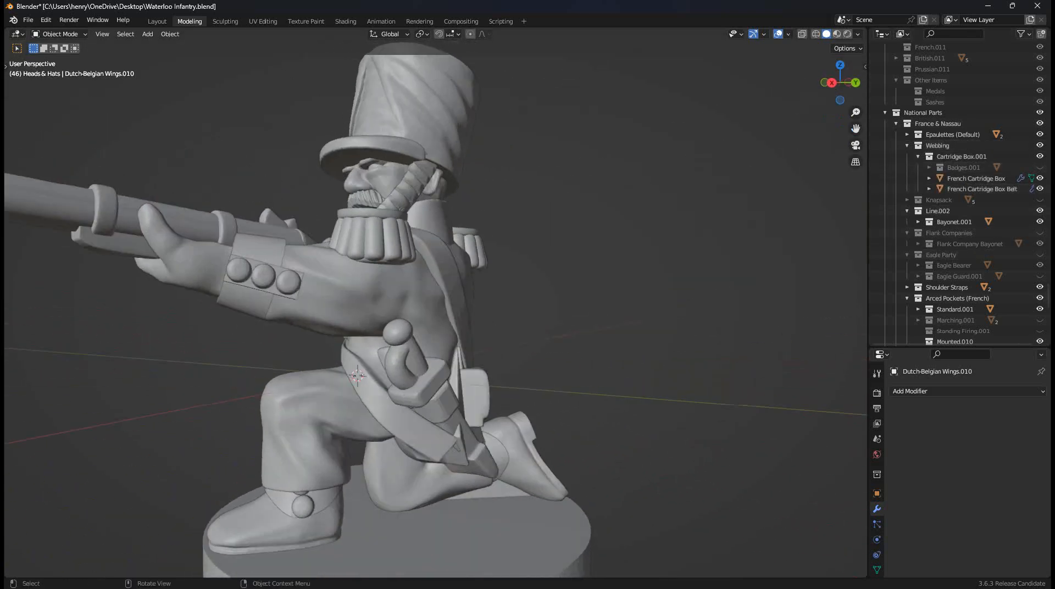
click(366, 242)
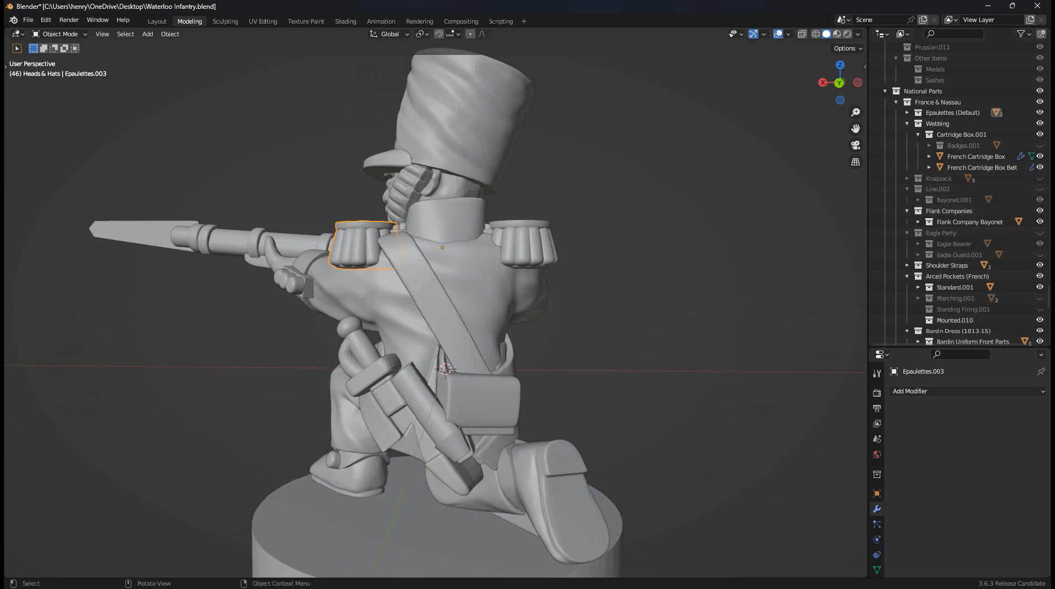
scroll(down, 3)
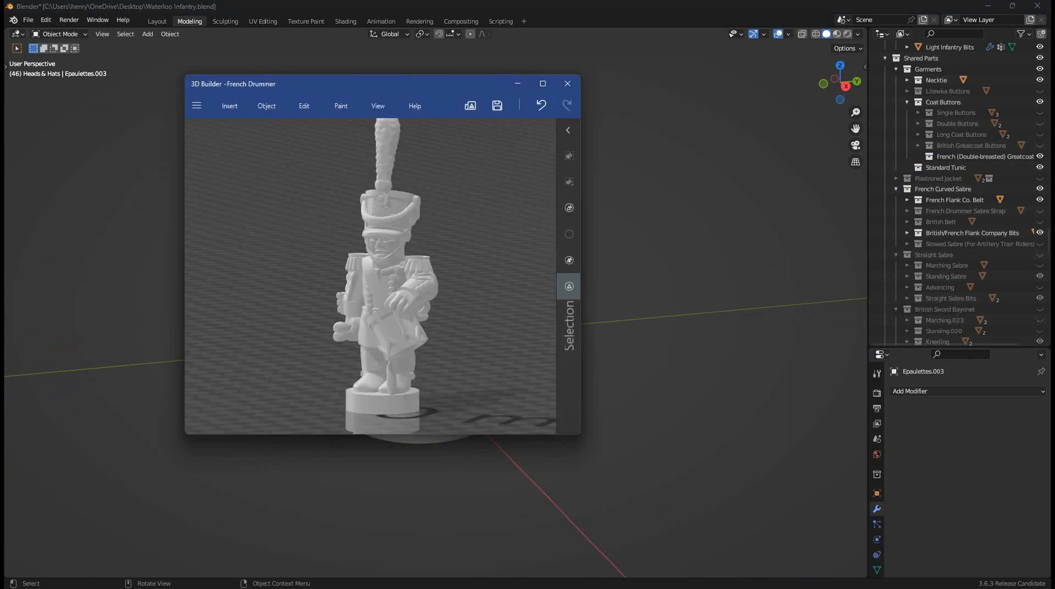
Step: Open the exported French Drummer STL in 3D Builder
click(497, 105)
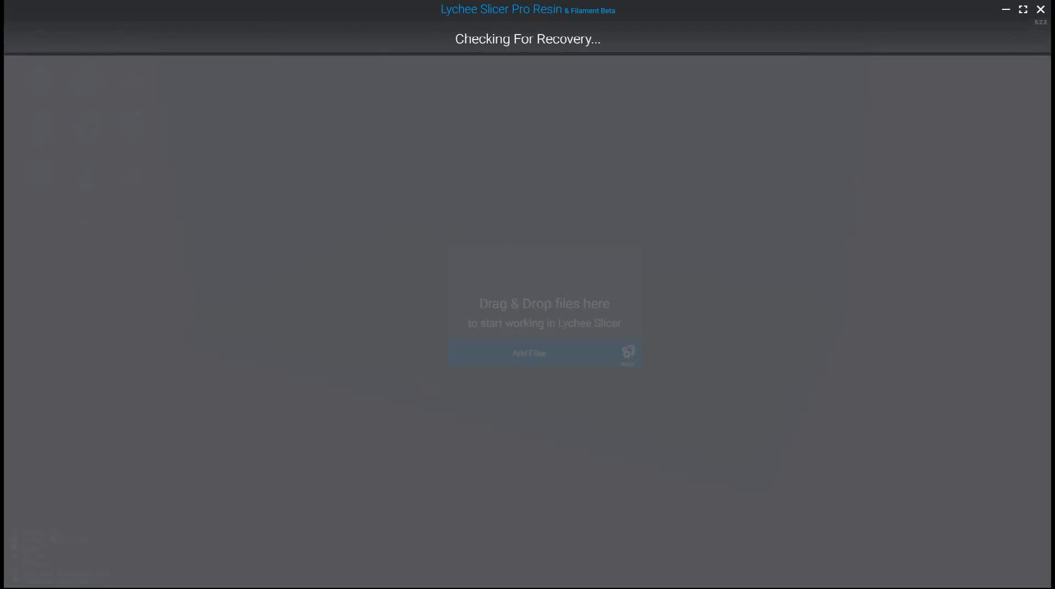
Step: Load the French Drummer STL onto Lychee Slicer's build plate and zoom in
click(528, 353)
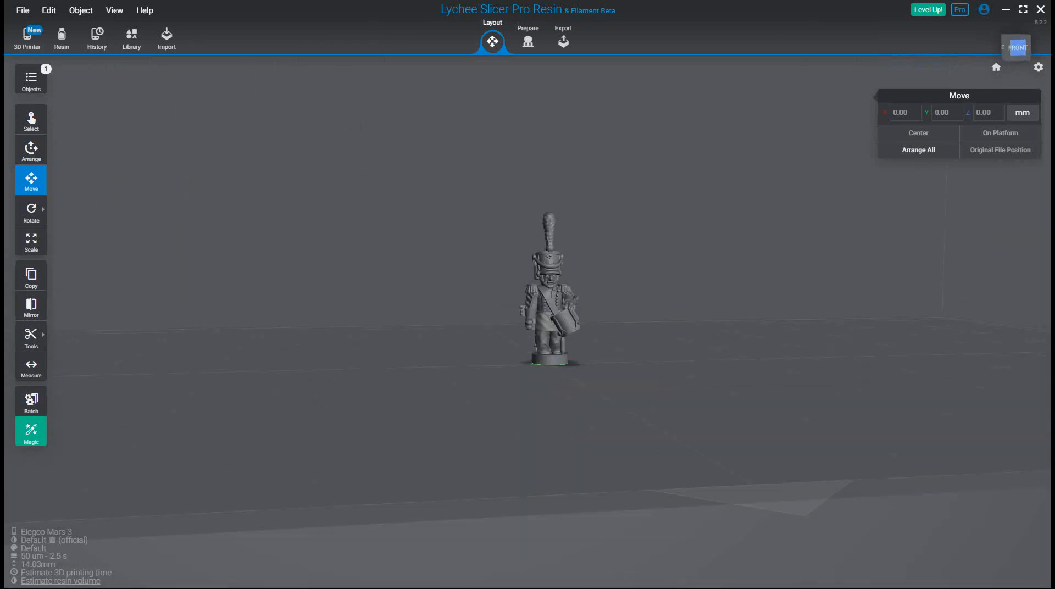
scroll(up, 3)
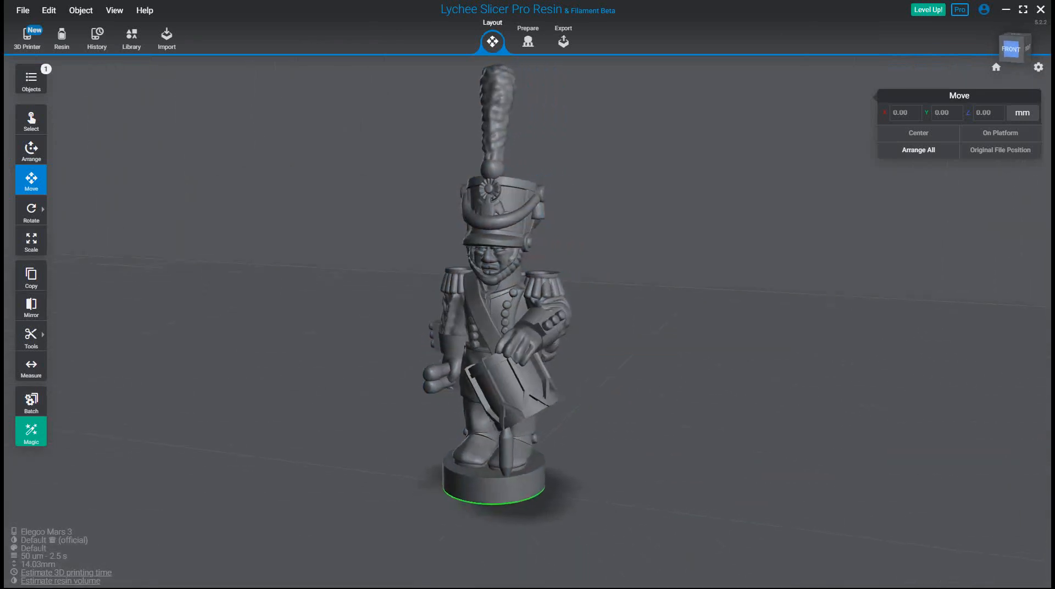